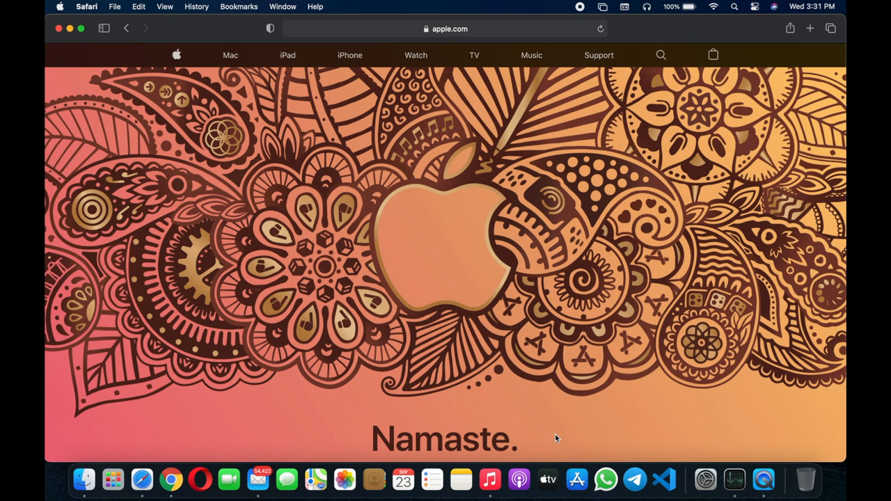
Scroll the India store welcome page past the Namaste banner to the Ways to Buy and Apple Trade In cards
{"action": "scroll", "scroll_direction": "down", "scroll_amount": 3}
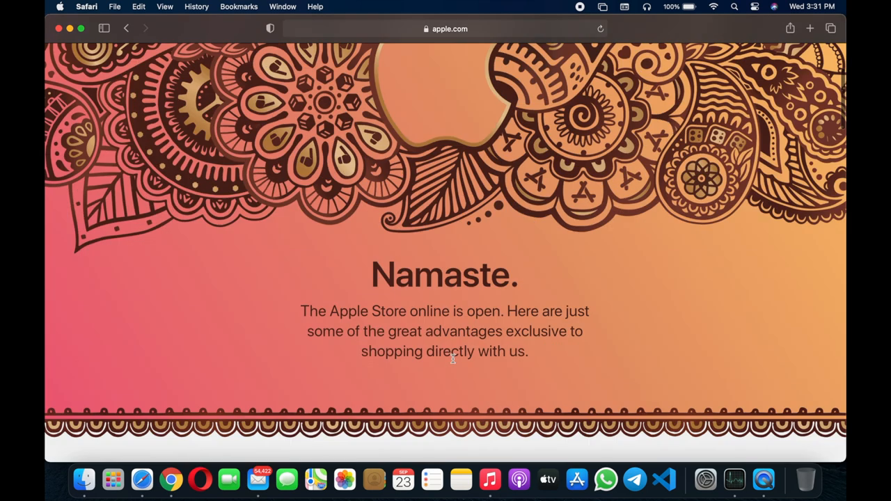
{"action": "mouse_move", "coordinate": [448, 291]}
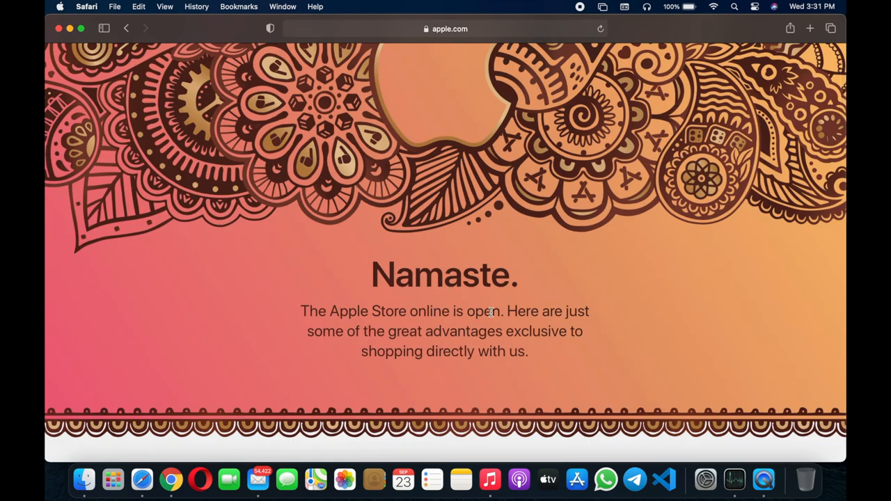
{"action": "mouse_move", "coordinate": [340, 326]}
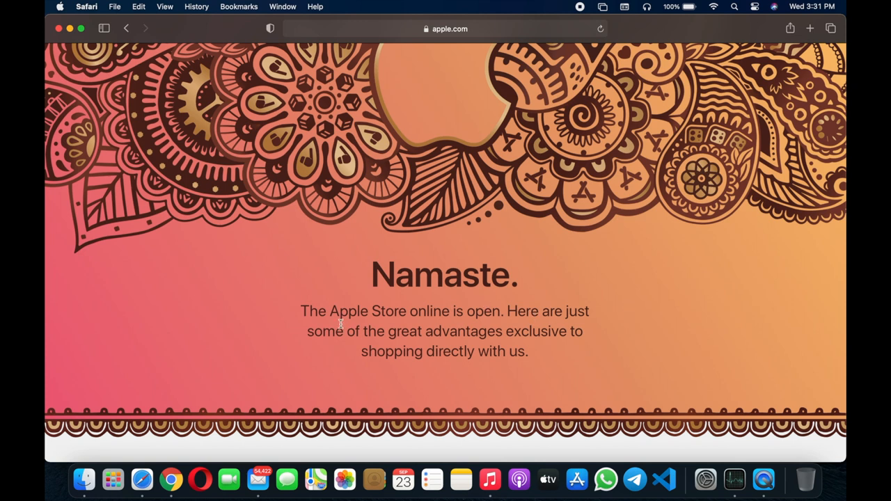
{"action": "mouse_move", "coordinate": [416, 344]}
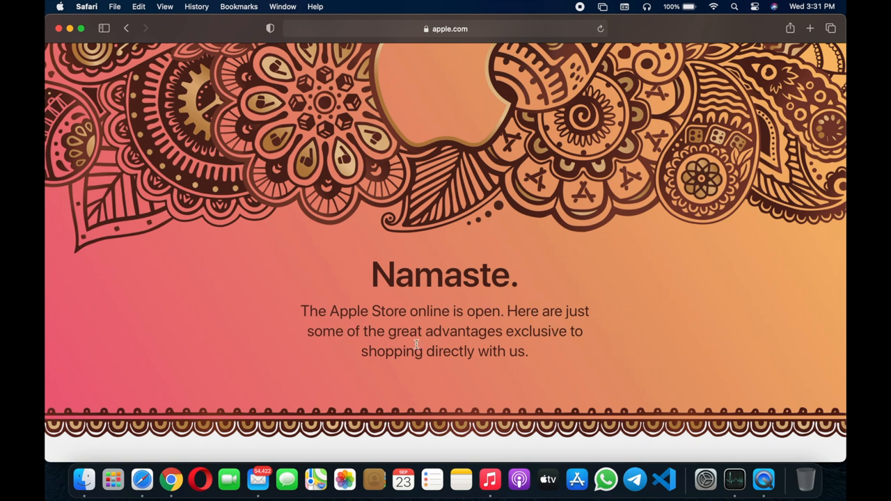
{"action": "scroll", "scroll_direction": "down", "scroll_amount": 3}
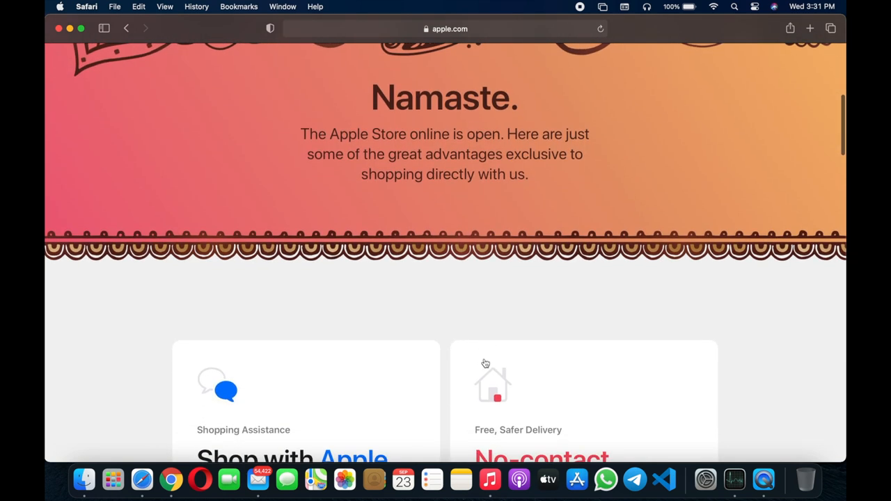
{"action": "scroll", "scroll_direction": "up", "scroll_amount": 3}
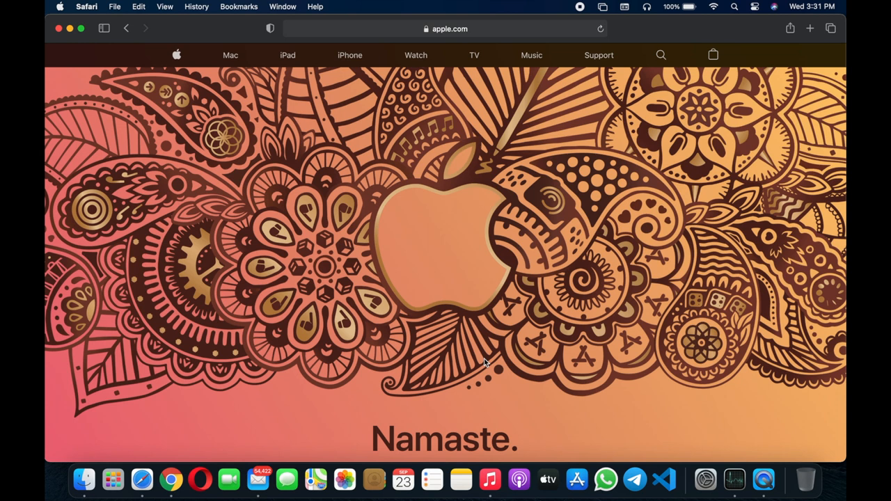
{"action": "scroll", "scroll_direction": "down", "scroll_amount": 3}
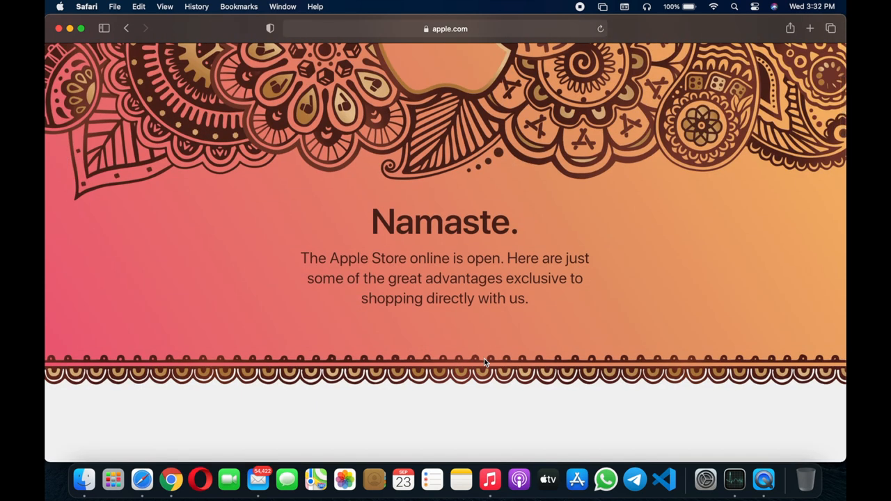
{"action": "scroll", "scroll_direction": "down", "scroll_amount": 3}
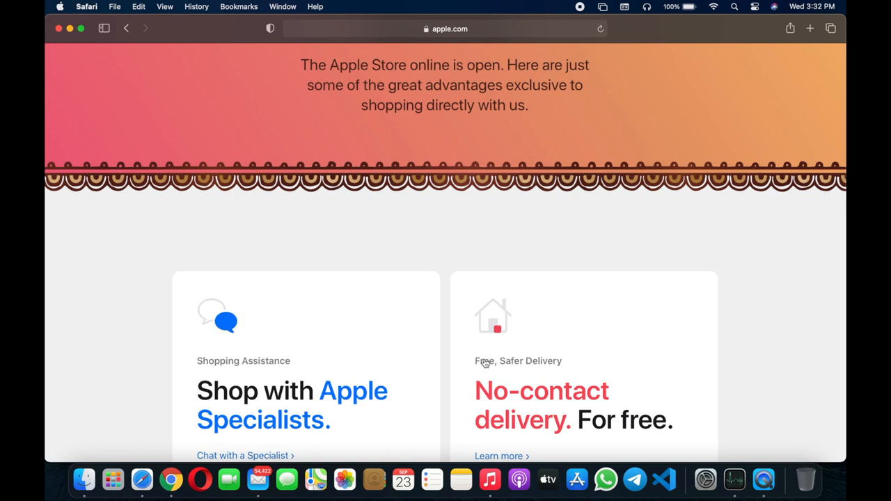
{"action": "scroll", "scroll_direction": "down", "scroll_amount": 3}
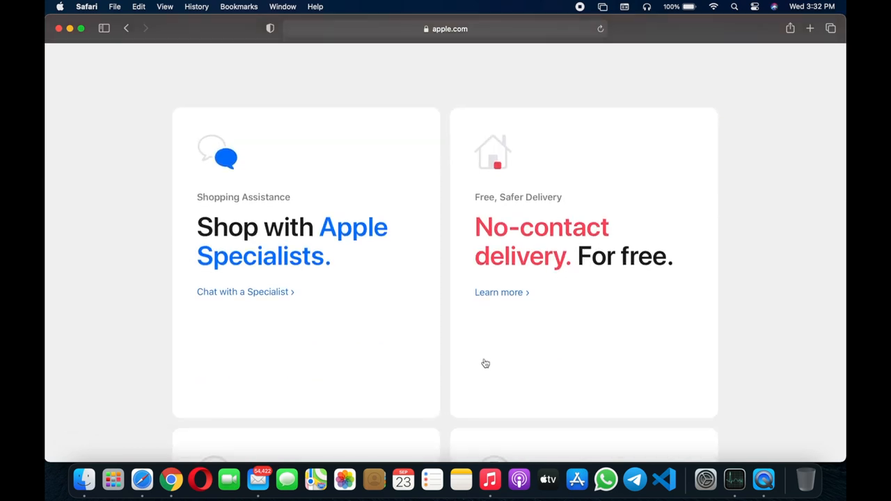
{"action": "mouse_move", "coordinate": [217, 198]}
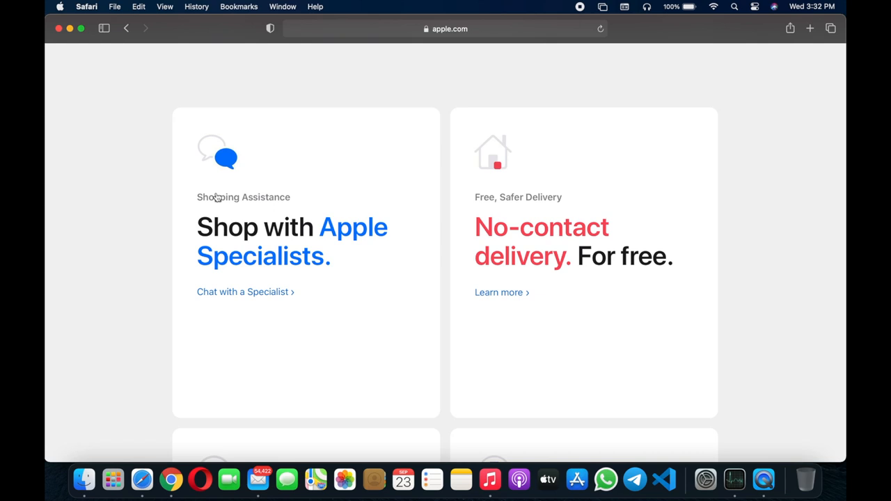
{"action": "mouse_move", "coordinate": [282, 234]}
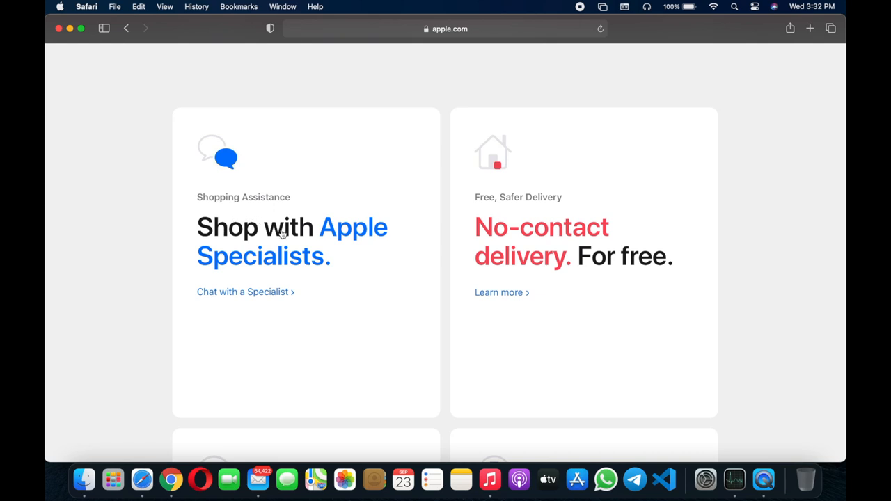
{"action": "mouse_move", "coordinate": [262, 258]}
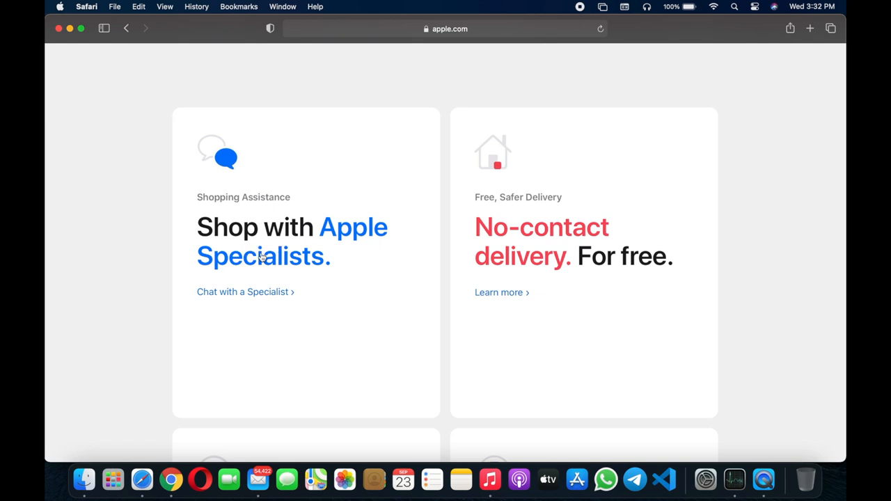
{"action": "mouse_move", "coordinate": [365, 282]}
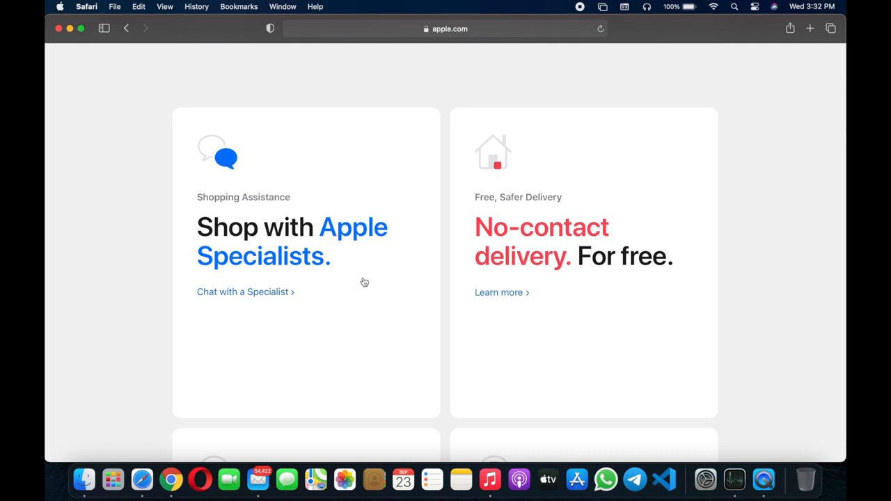
{"action": "mouse_move", "coordinate": [526, 308]}
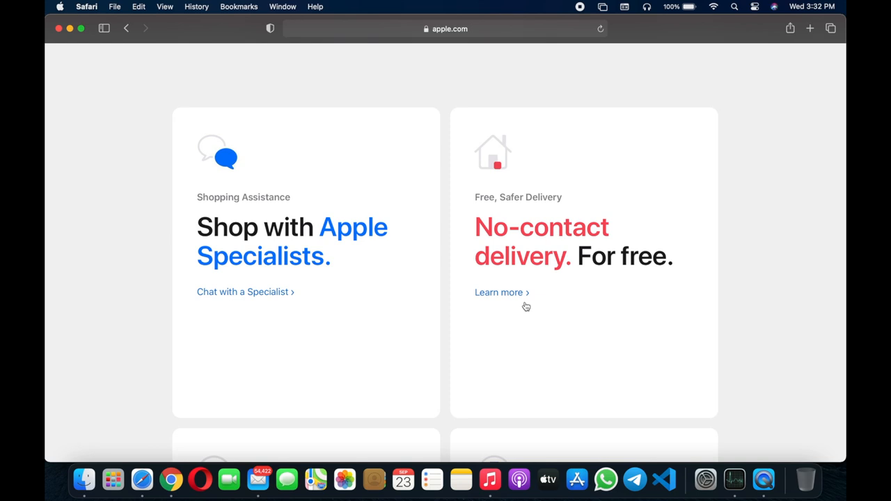
{"action": "scroll", "scroll_direction": "down", "scroll_amount": 3}
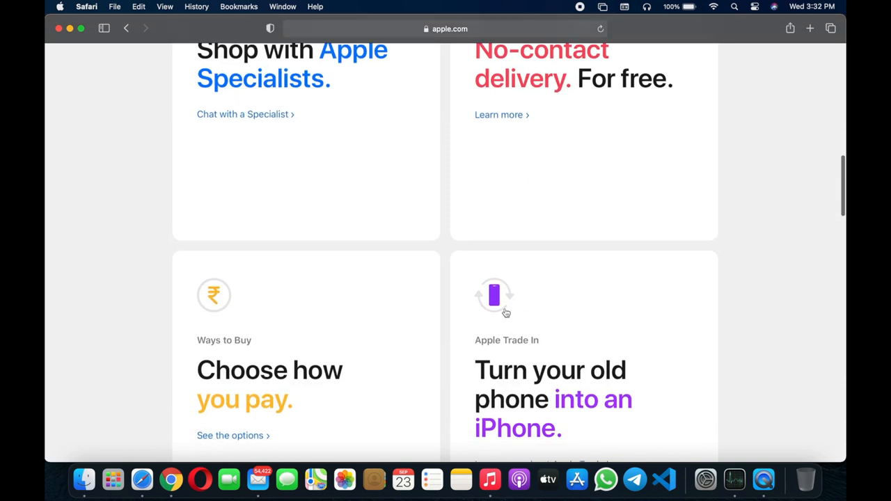
{"action": "scroll", "scroll_direction": "down", "scroll_amount": 3}
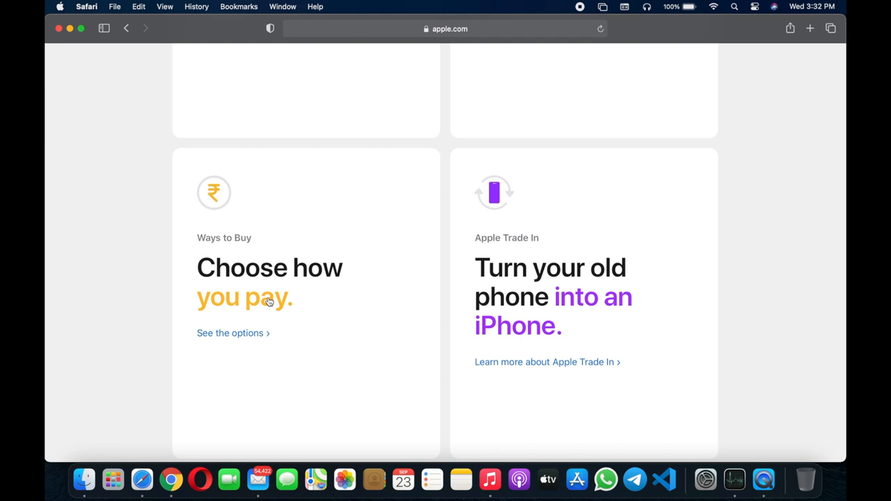
{"action": "left_click", "coordinate": [230, 333]}
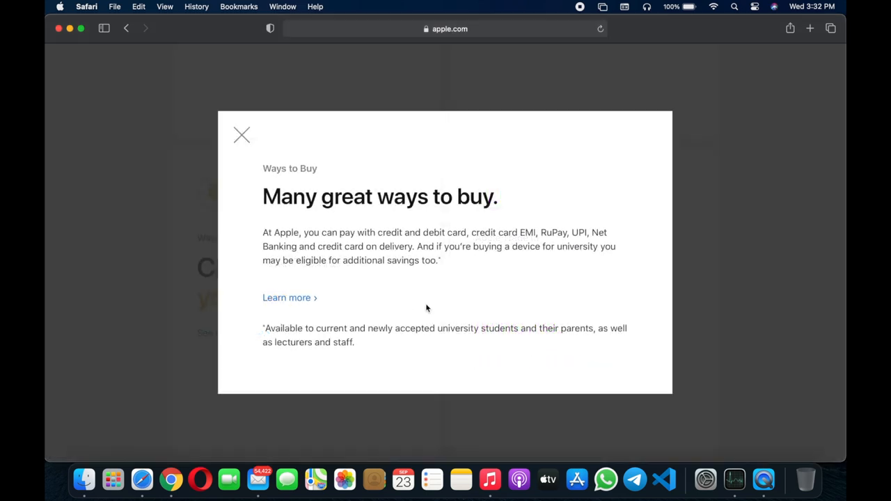
{"action": "mouse_move", "coordinate": [320, 242]}
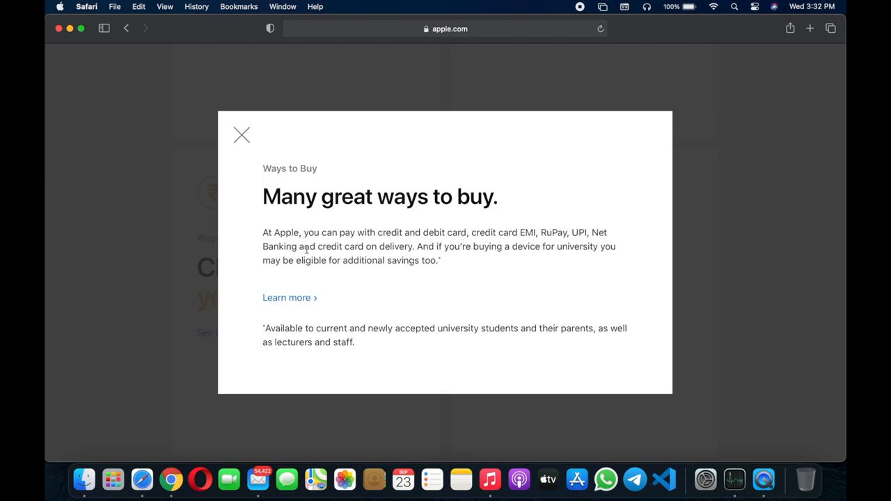
{"action": "mouse_move", "coordinate": [487, 257]}
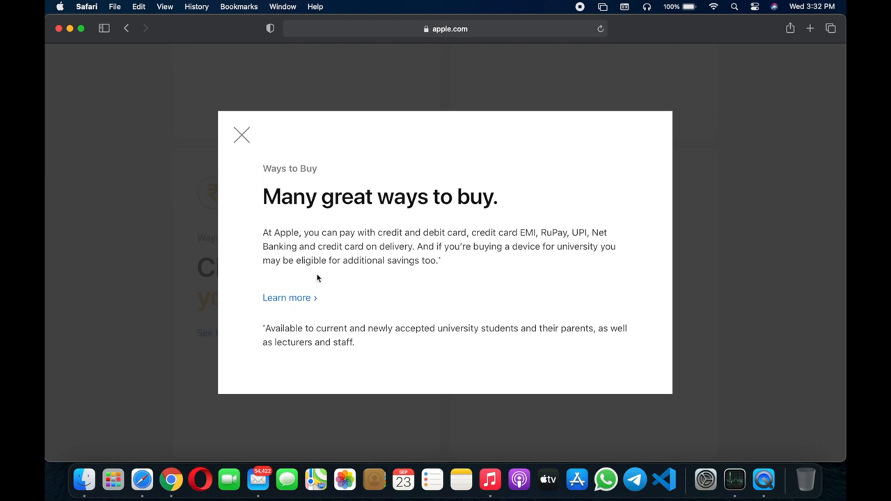
{"action": "mouse_move", "coordinate": [414, 272]}
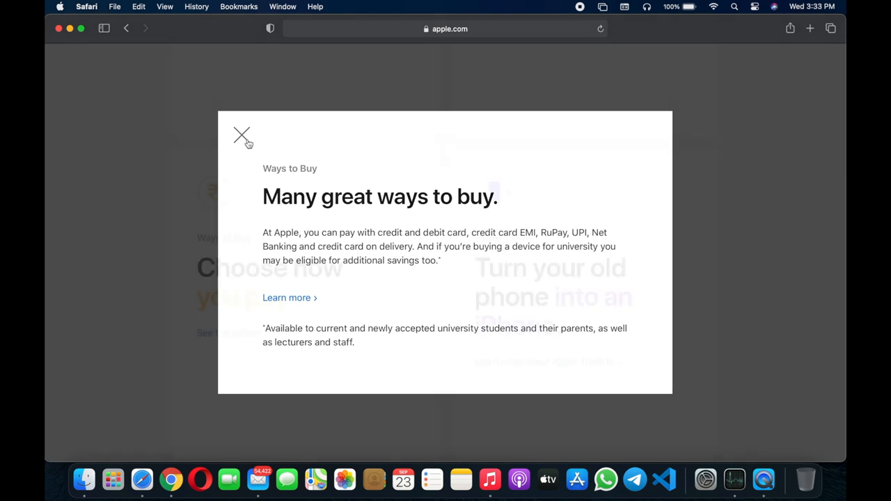
{"action": "left_click", "coordinate": [243, 134]}
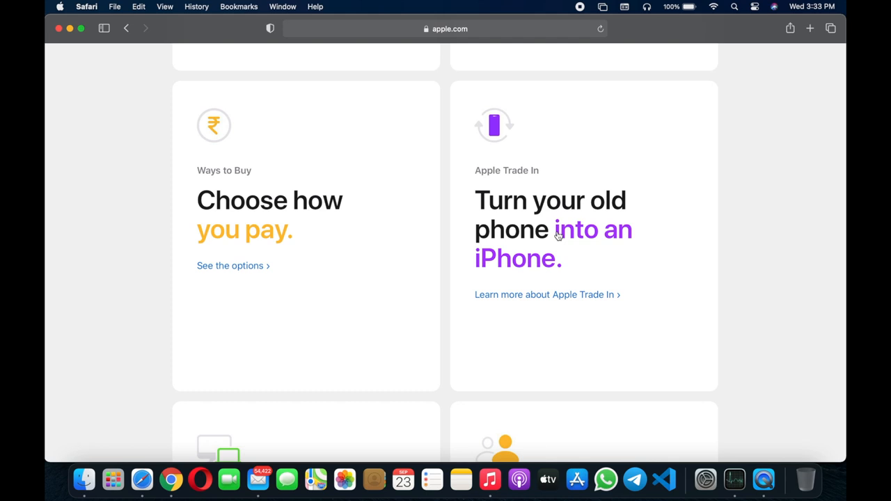
Scroll down to the Configure to Order card about building a custom Mac
{"action": "scroll", "scroll_direction": "down", "scroll_amount": 3}
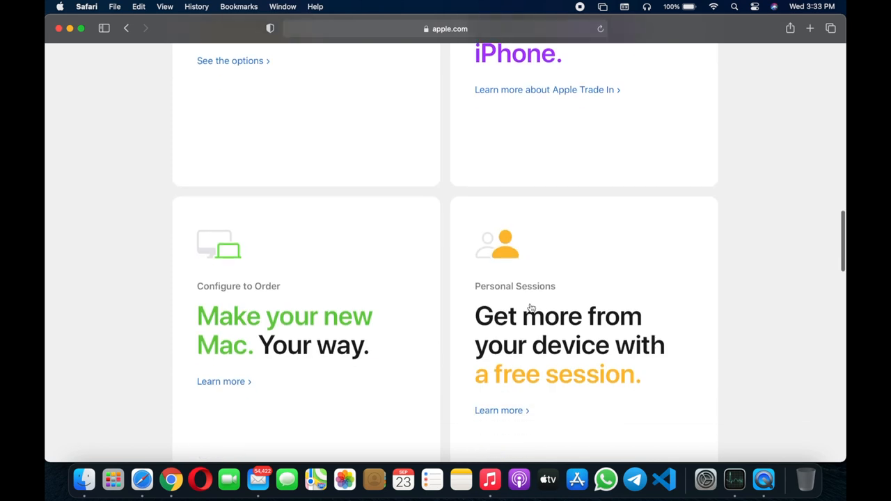
{"action": "scroll", "scroll_direction": "down", "scroll_amount": 3}
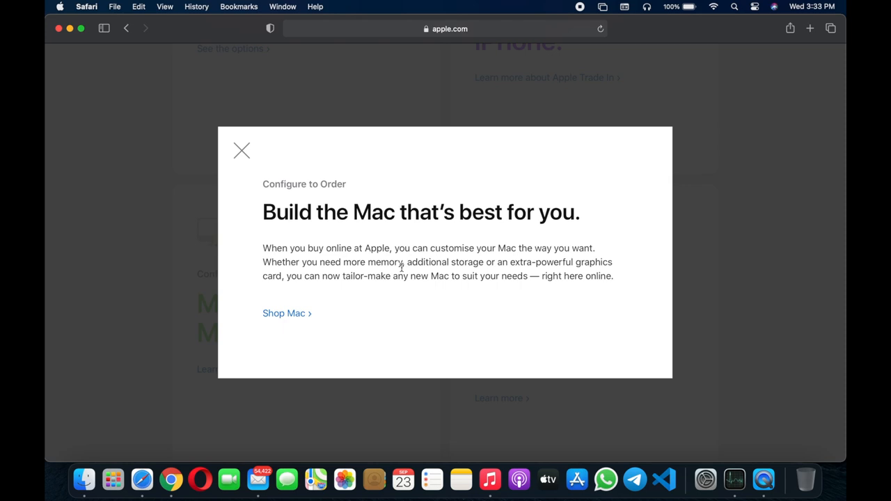
{"action": "mouse_move", "coordinate": [259, 139]}
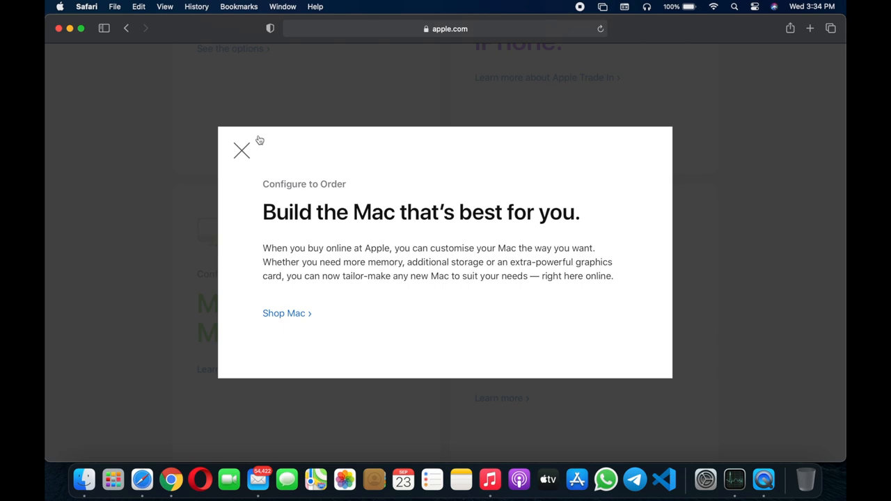
Close the Configure to Order details and scroll past AppleCare+ and Support to the Explore products row
{"action": "left_click", "coordinate": [241, 150]}
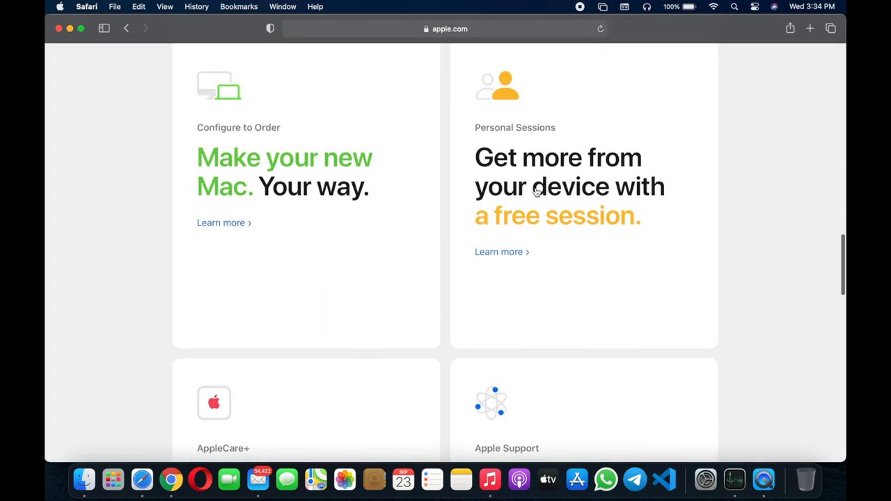
{"action": "mouse_move", "coordinate": [705, 195]}
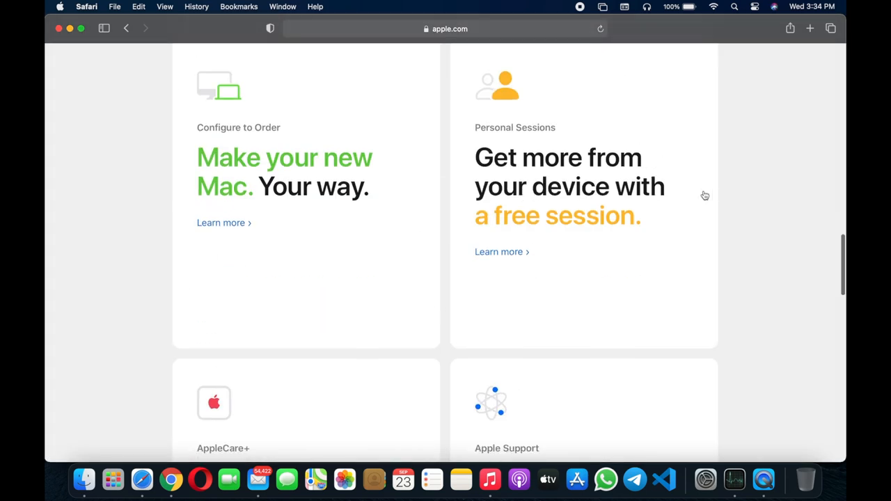
{"action": "mouse_move", "coordinate": [443, 261]}
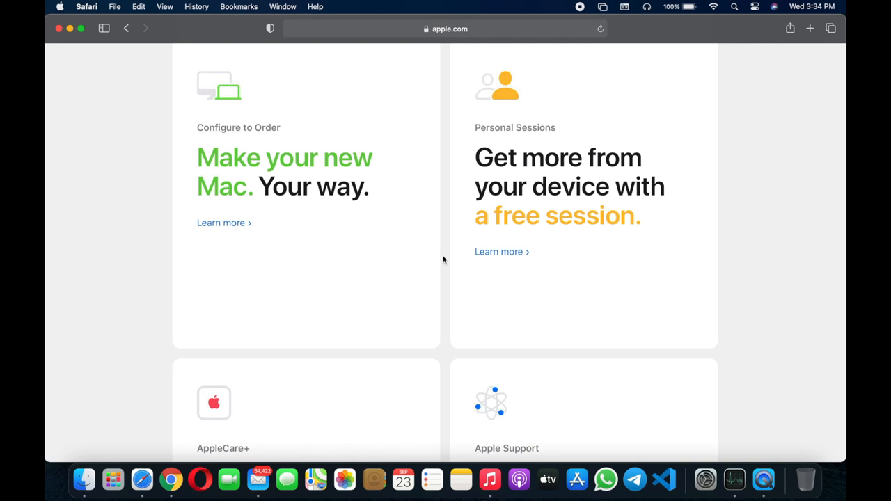
{"action": "scroll", "scroll_direction": "down", "scroll_amount": 3}
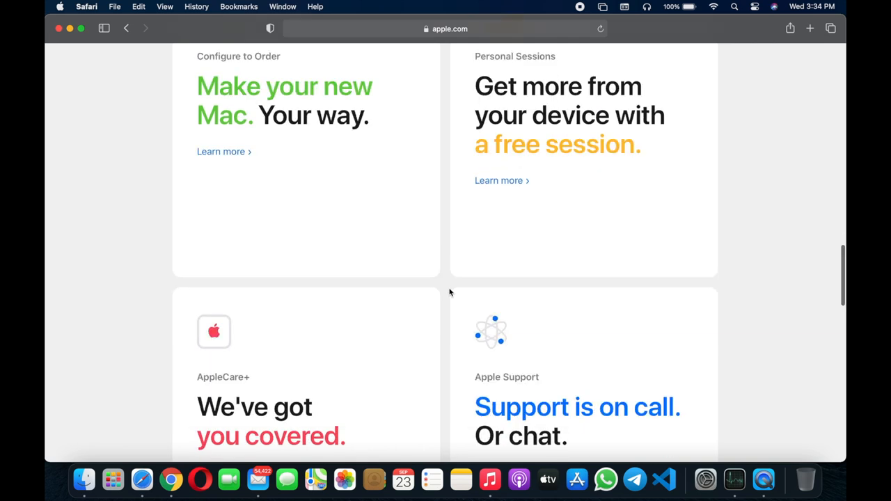
{"action": "scroll", "scroll_direction": "down", "scroll_amount": 3}
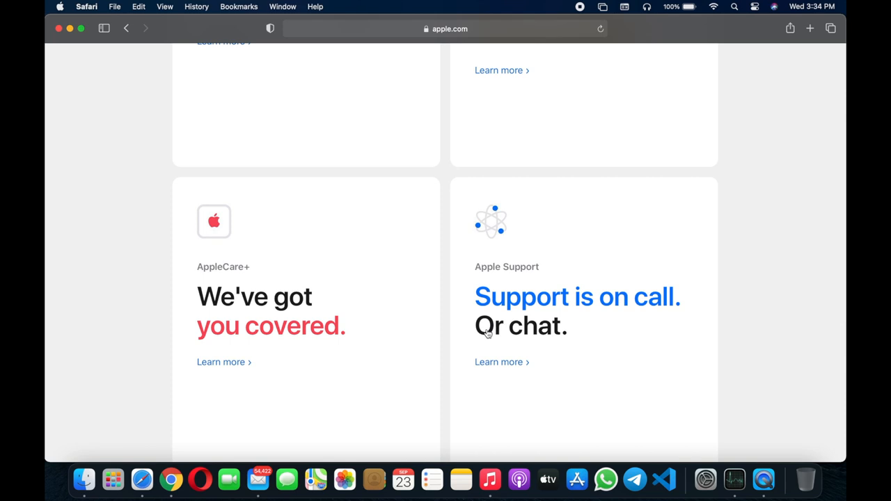
{"action": "scroll", "scroll_direction": "down", "scroll_amount": 3}
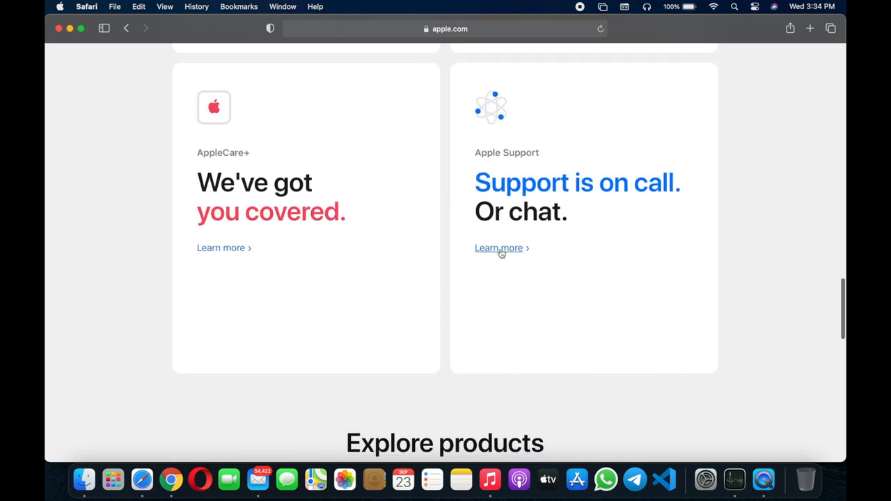
{"action": "scroll", "scroll_direction": "down", "scroll_amount": 3}
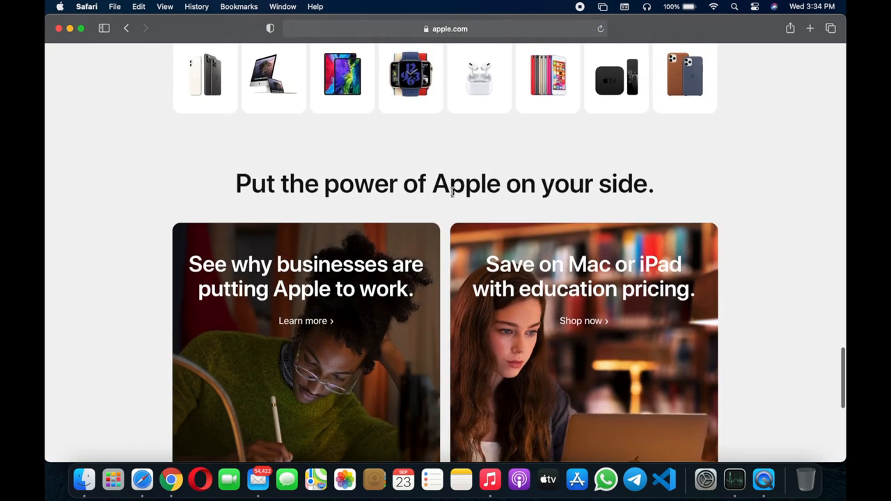
{"action": "scroll", "scroll_direction": "down", "scroll_amount": 3}
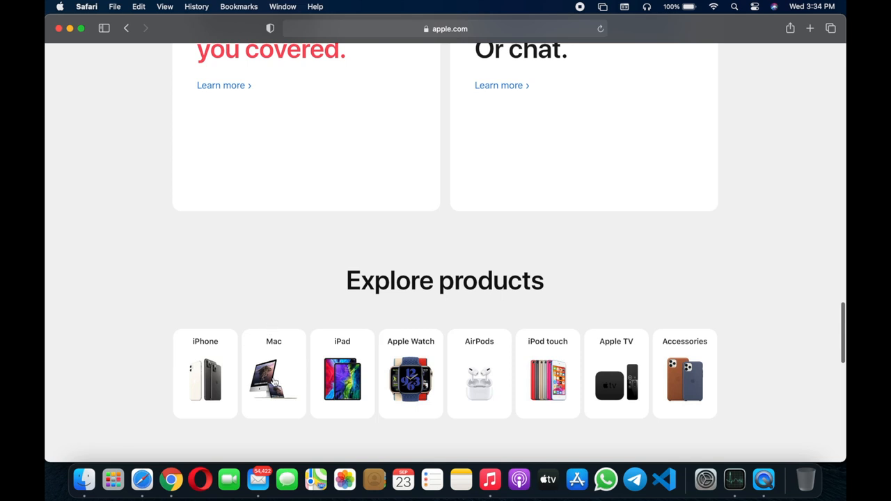
Go to the 13-inch MacBook Pro product page from the Mac menu
{"action": "left_click", "coordinate": [230, 56]}
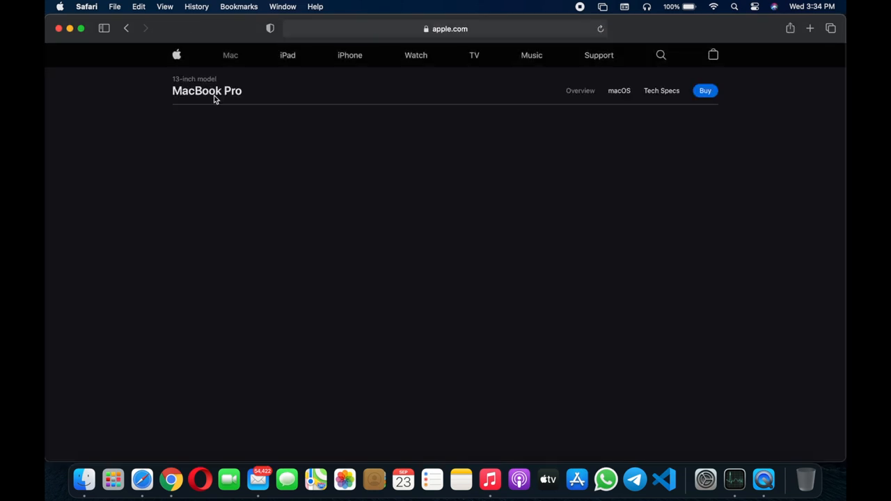
{"action": "scroll", "scroll_direction": "down", "scroll_amount": 3}
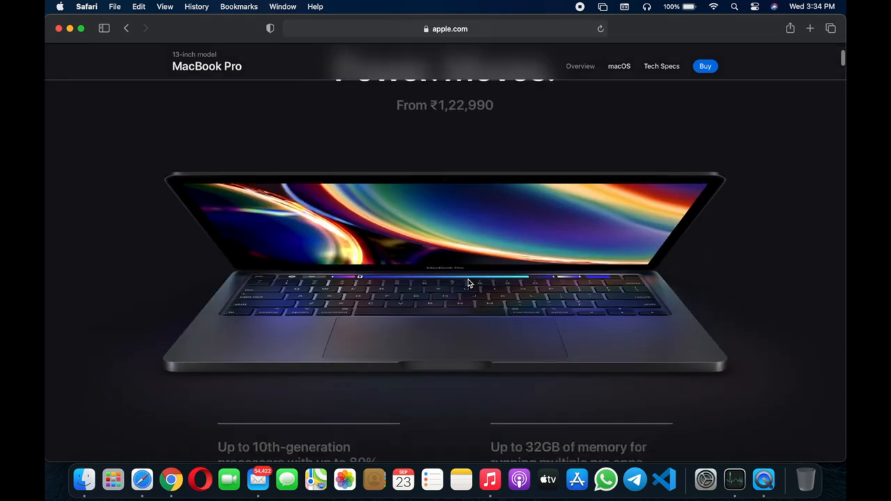
{"action": "scroll", "scroll_direction": "up", "scroll_amount": 3}
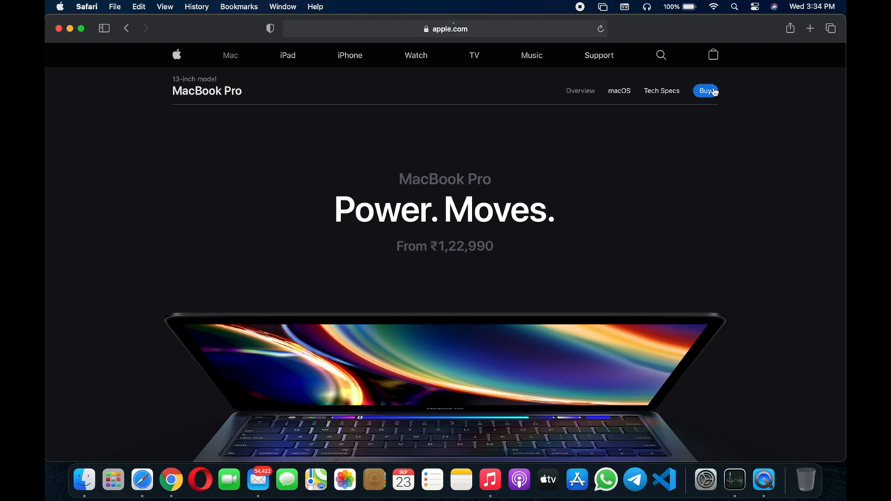
Bring up the MacBook Pro buy page and select the entry-level ₹1,22,990 model
{"action": "left_click", "coordinate": [706, 90]}
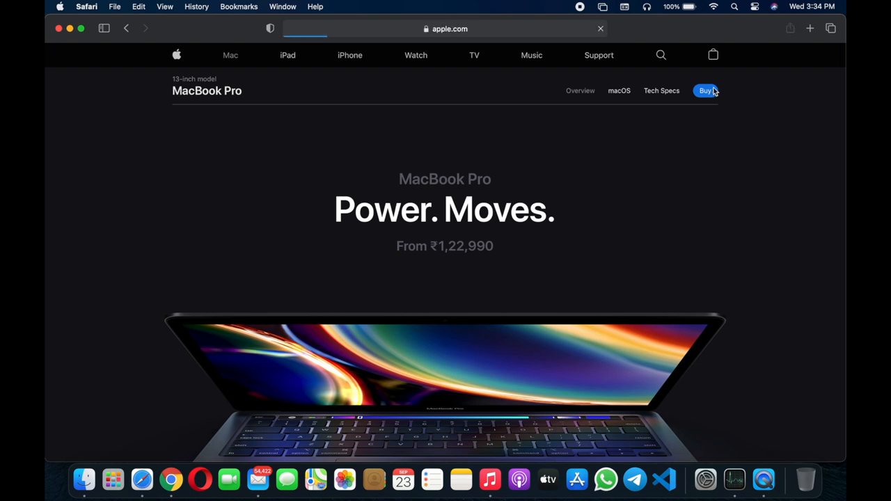
{"action": "left_click", "coordinate": [705, 90]}
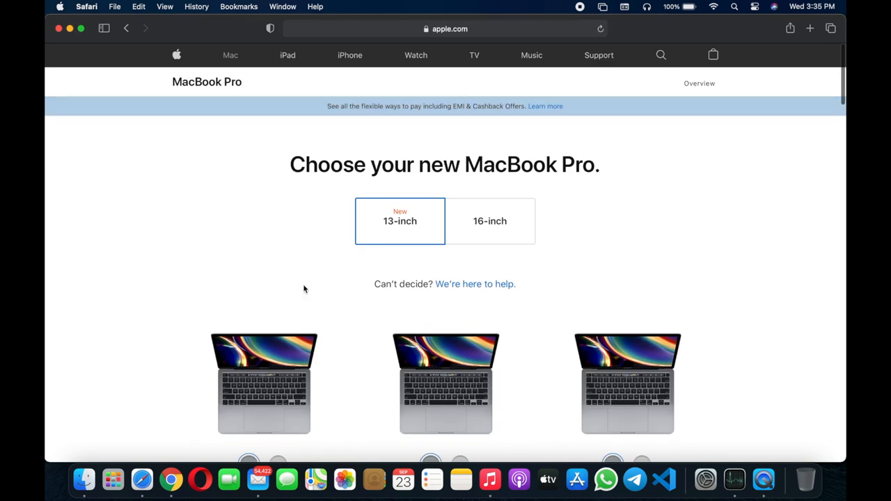
{"action": "scroll", "scroll_direction": "down", "scroll_amount": 3}
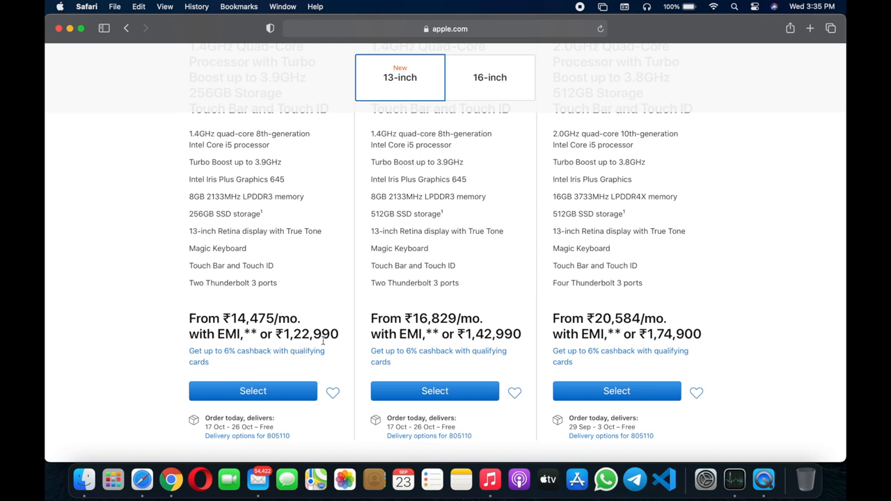
{"action": "left_click", "coordinate": [253, 390]}
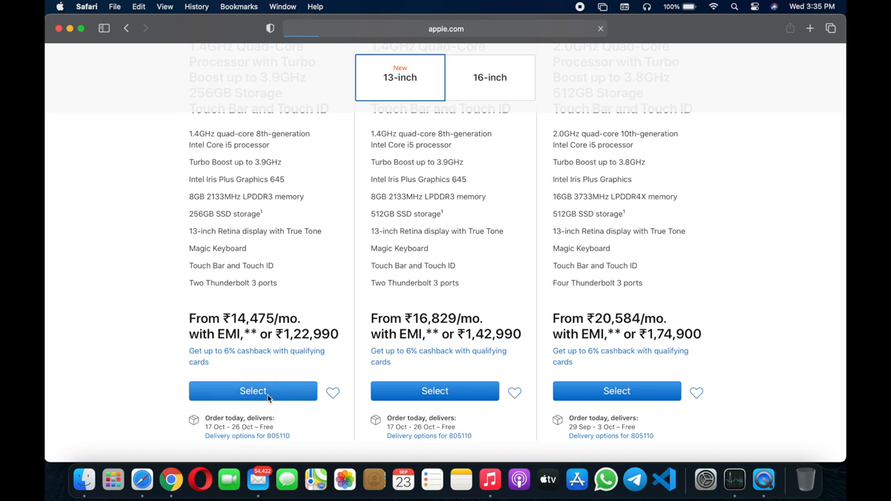
Customise the entry-level model with 16GB 2133MHz LPDDR3 memory, raising the price to ₹1,42,990
{"action": "left_click", "coordinate": [253, 390]}
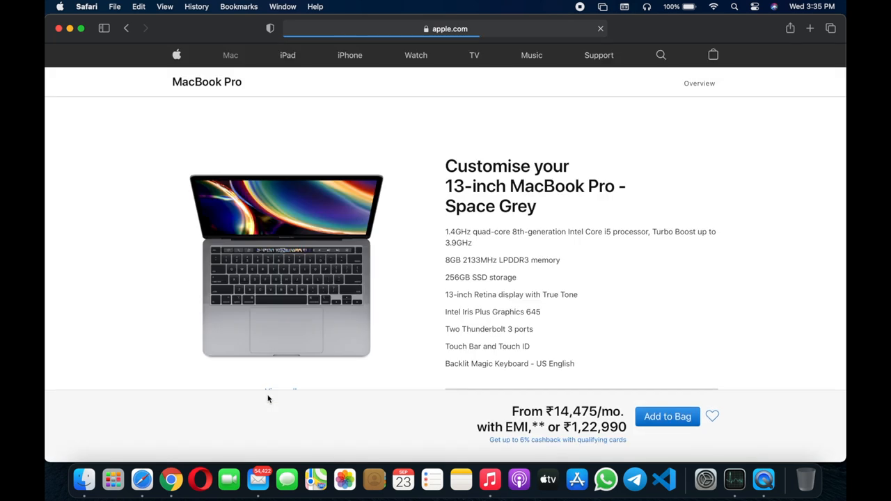
{"action": "scroll", "scroll_direction": "down", "scroll_amount": 3}
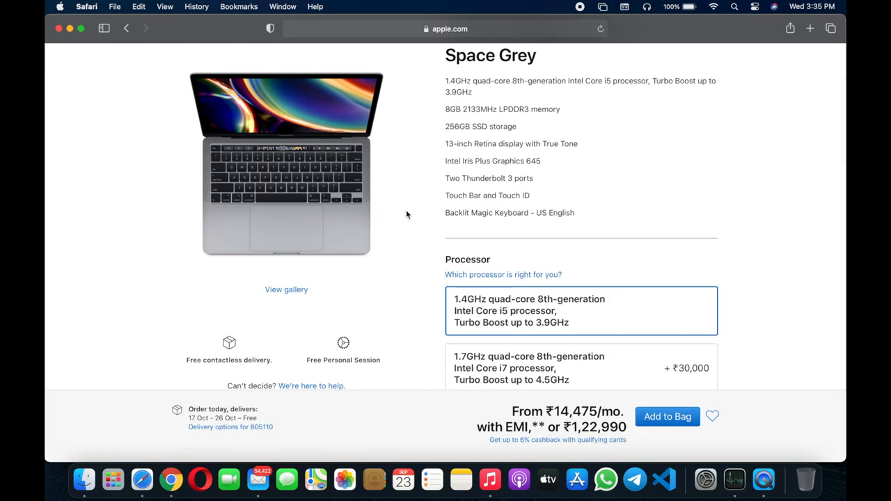
{"action": "mouse_move", "coordinate": [409, 234]}
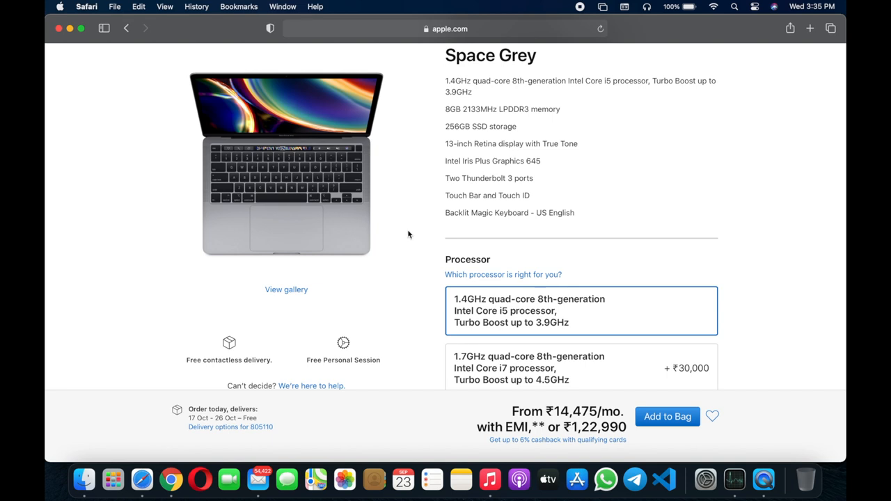
{"action": "scroll", "scroll_direction": "down", "scroll_amount": 3}
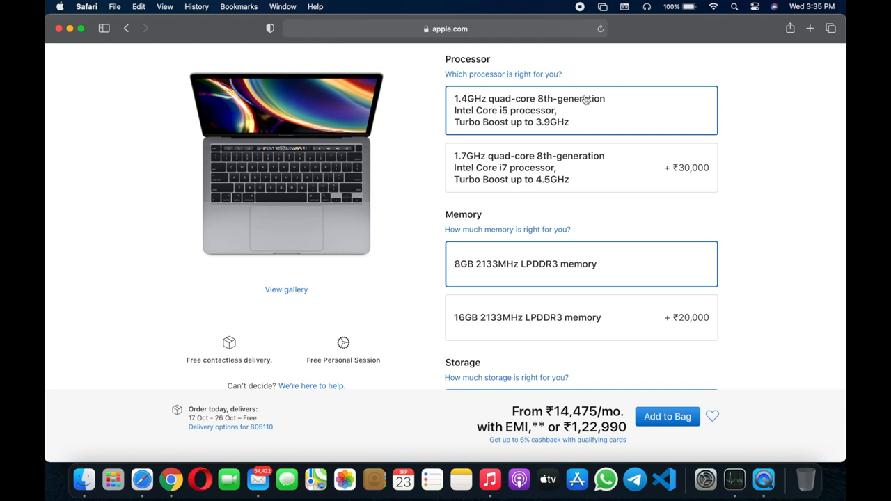
{"action": "mouse_move", "coordinate": [429, 134]}
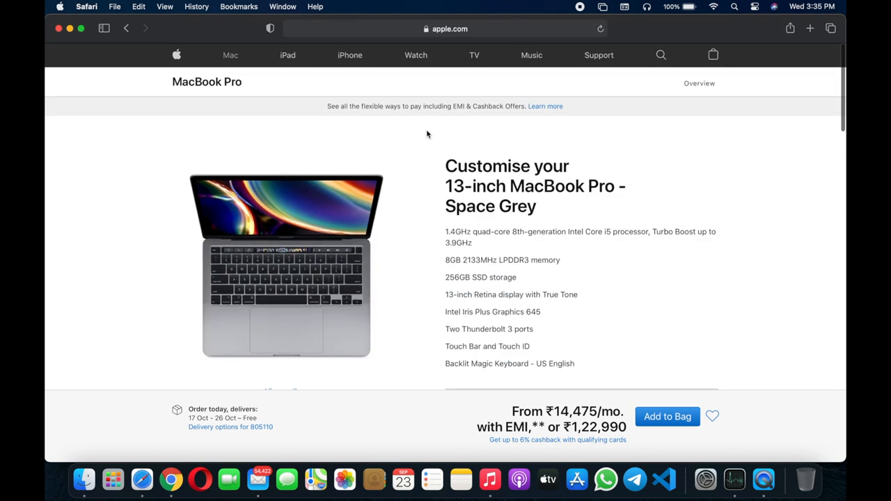
{"action": "scroll", "scroll_direction": "down", "scroll_amount": 3}
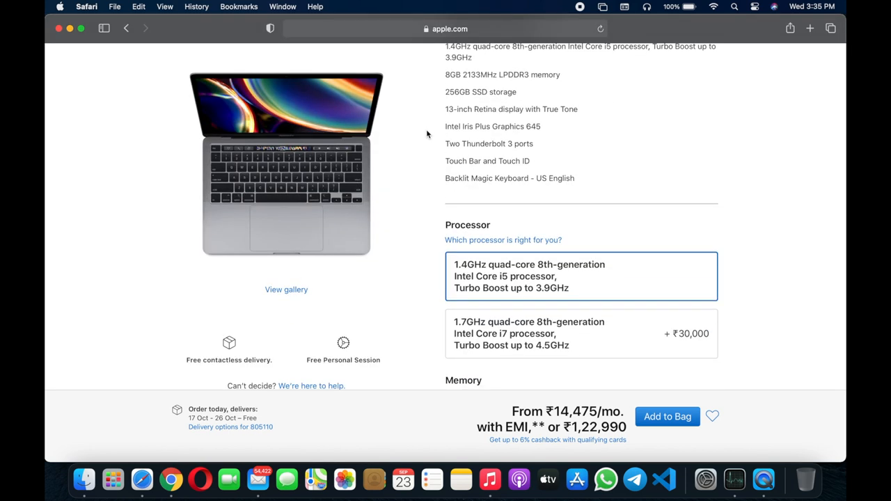
{"action": "scroll", "scroll_direction": "down", "scroll_amount": 3}
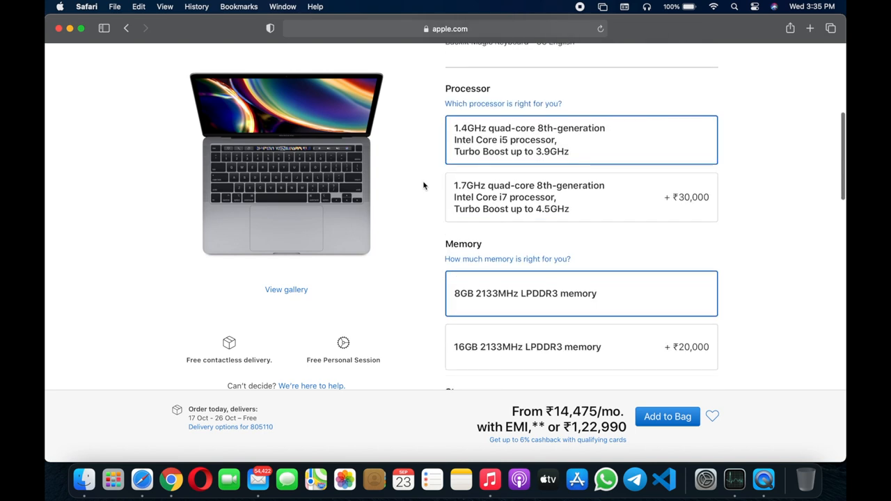
{"action": "mouse_move", "coordinate": [518, 351]}
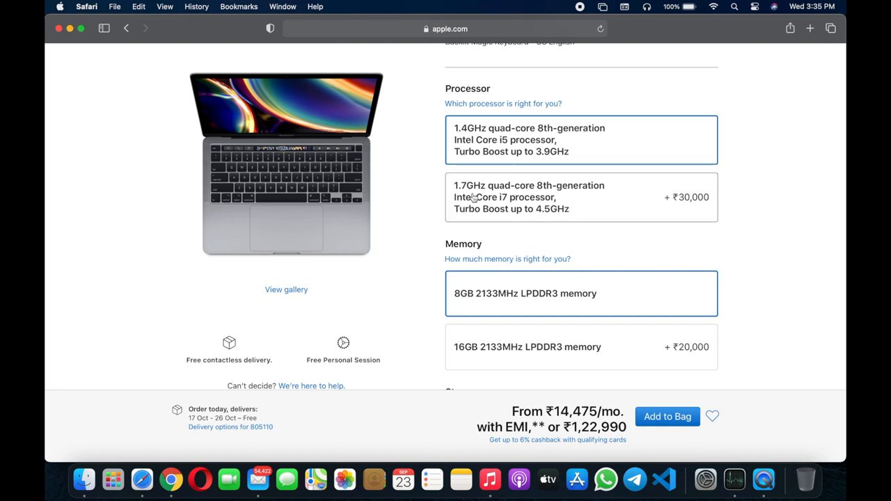
{"action": "mouse_move", "coordinate": [535, 198]}
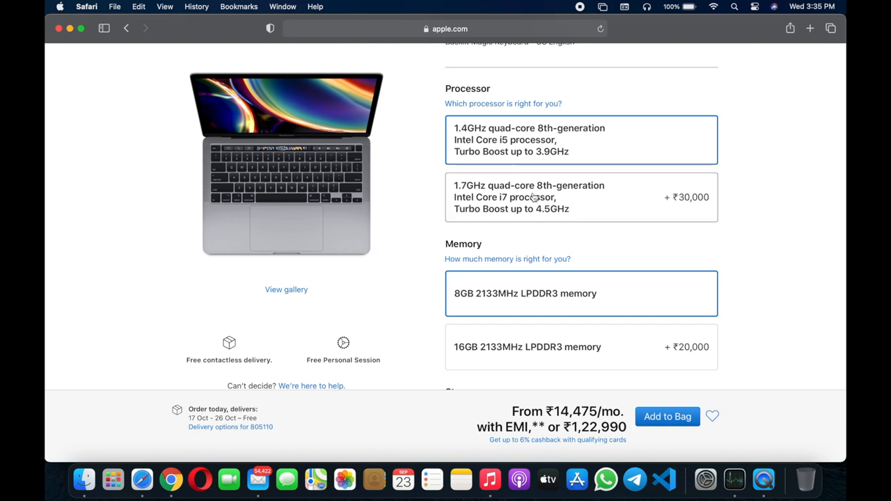
{"action": "scroll", "scroll_direction": "down", "scroll_amount": 3}
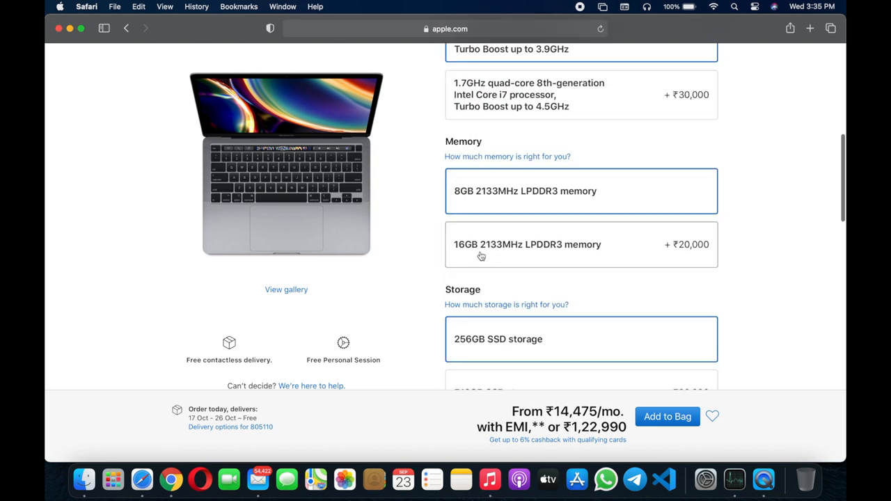
{"action": "left_click", "coordinate": [581, 245]}
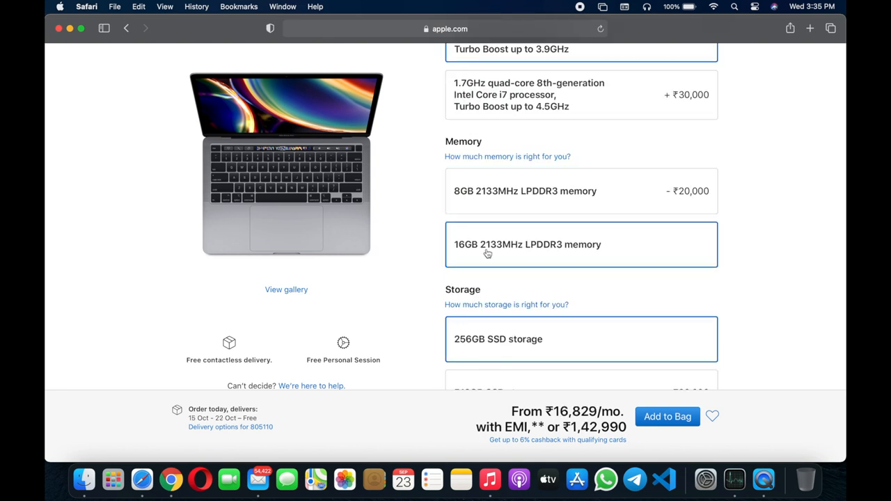
Scroll through the remaining configuration options to the bottom of the Customise page
{"action": "scroll", "scroll_direction": "down", "scroll_amount": 3}
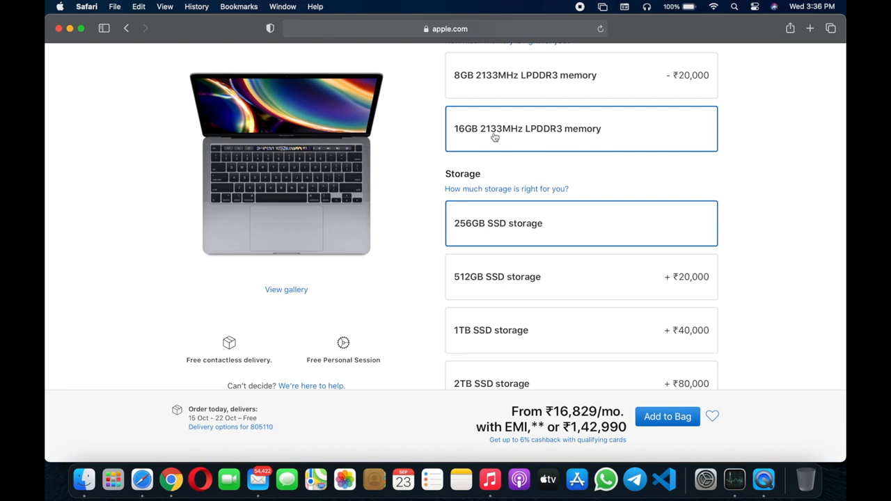
{"action": "scroll", "scroll_direction": "down", "scroll_amount": 3}
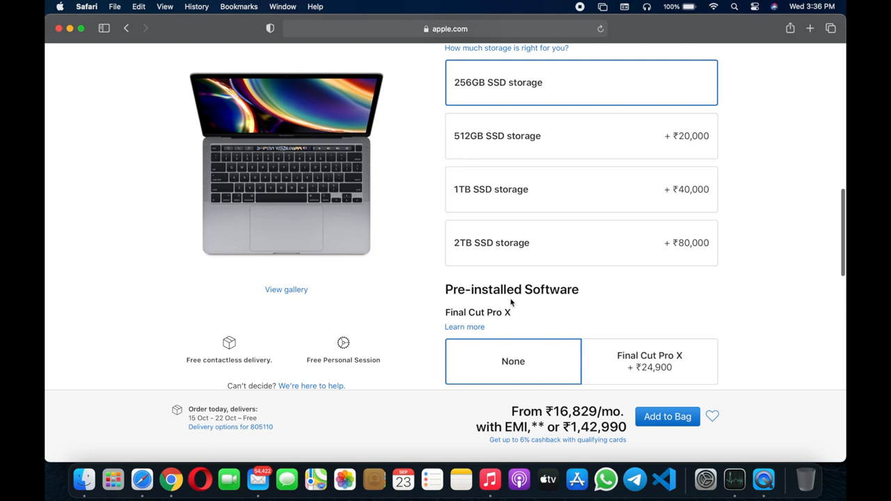
{"action": "scroll", "scroll_direction": "down", "scroll_amount": 3}
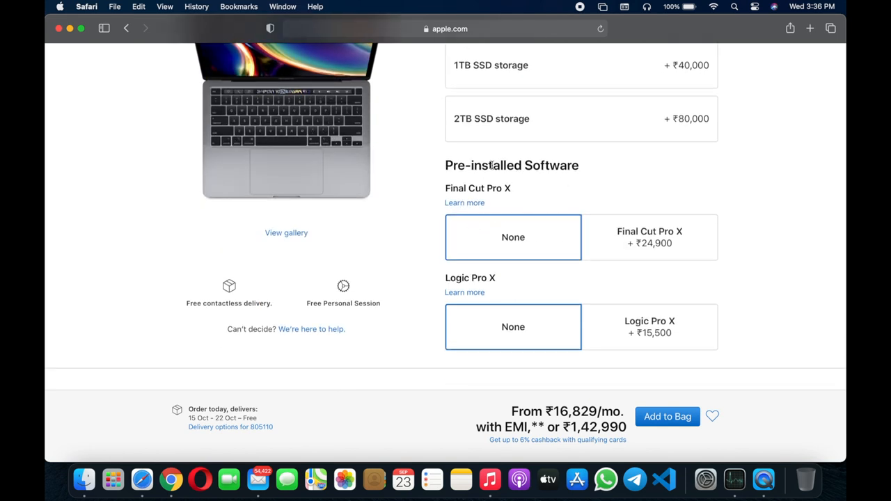
{"action": "scroll", "scroll_direction": "down", "scroll_amount": 3}
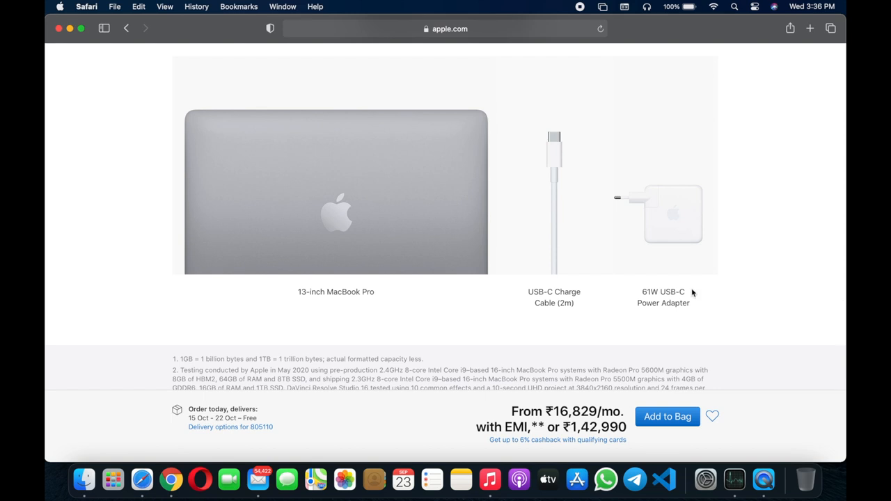
{"action": "scroll", "scroll_direction": "down", "scroll_amount": 3}
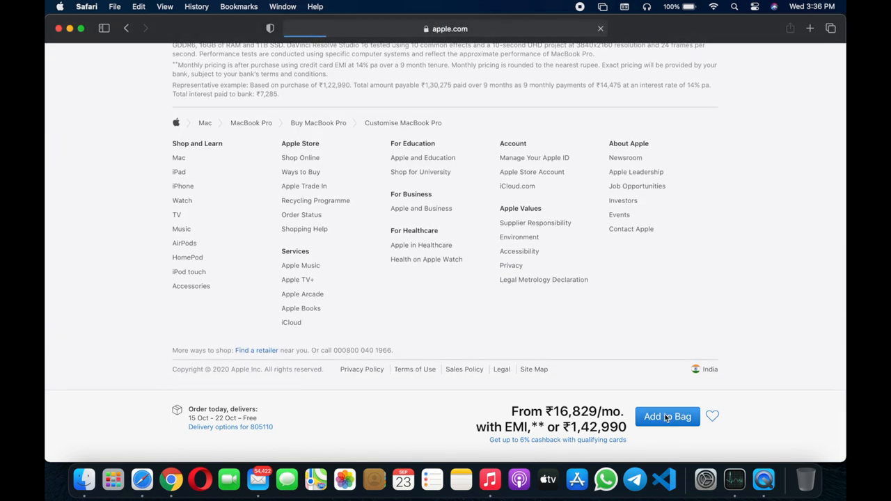
Add the customised MacBook Pro to the bag and review the bag summary totalling ₹1,42,990
{"action": "left_click", "coordinate": [665, 416]}
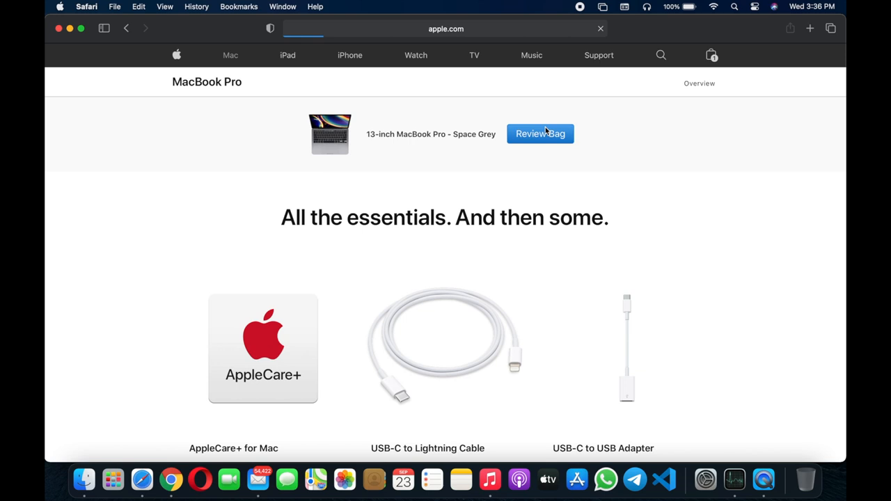
{"action": "left_click", "coordinate": [540, 134]}
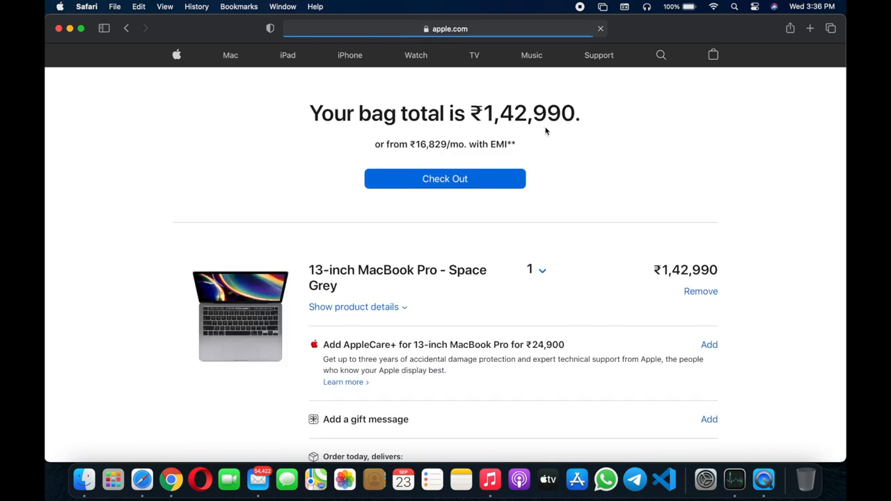
{"action": "scroll", "scroll_direction": "down", "scroll_amount": 3}
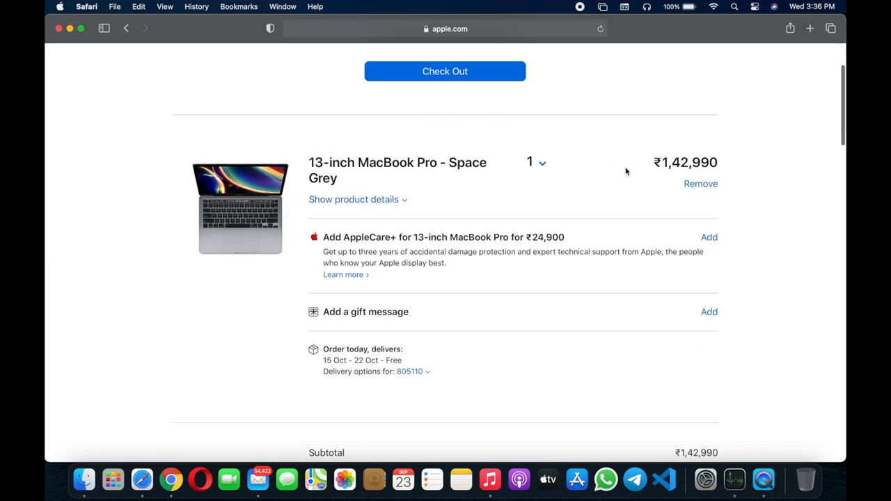
{"action": "scroll", "scroll_direction": "up", "scroll_amount": 3}
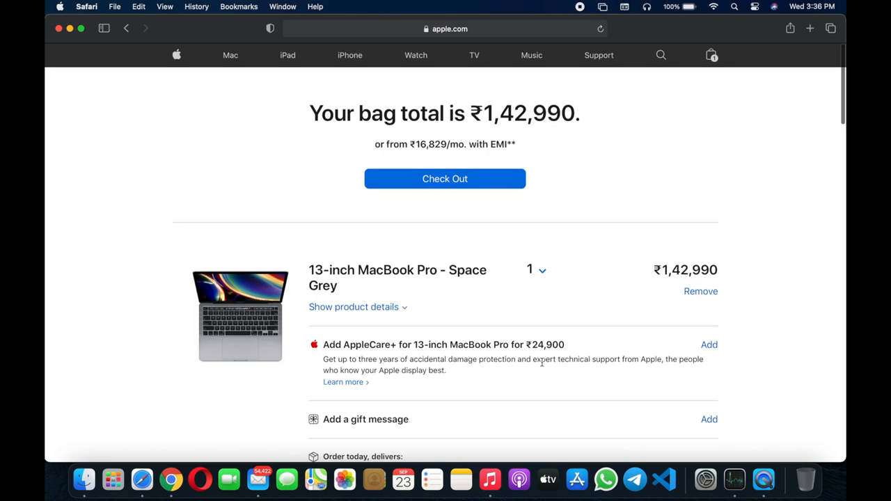
{"action": "scroll", "scroll_direction": "down", "scroll_amount": 3}
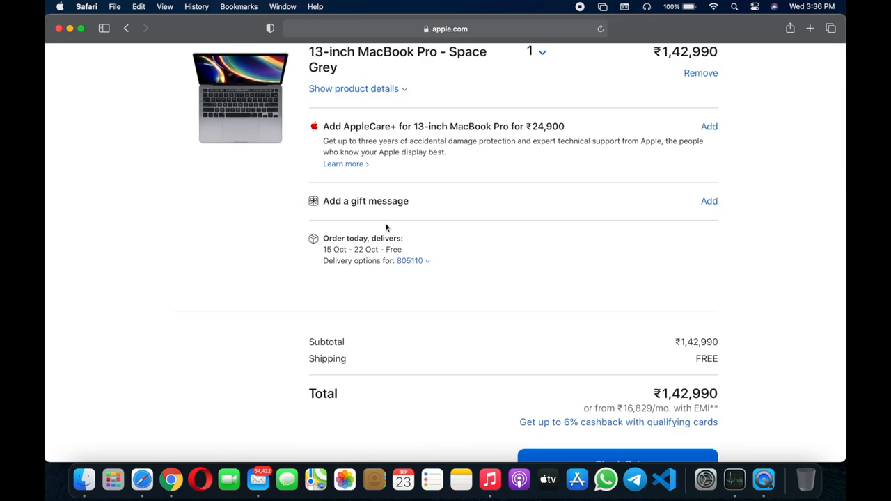
{"action": "scroll", "scroll_direction": "up", "scroll_amount": 3}
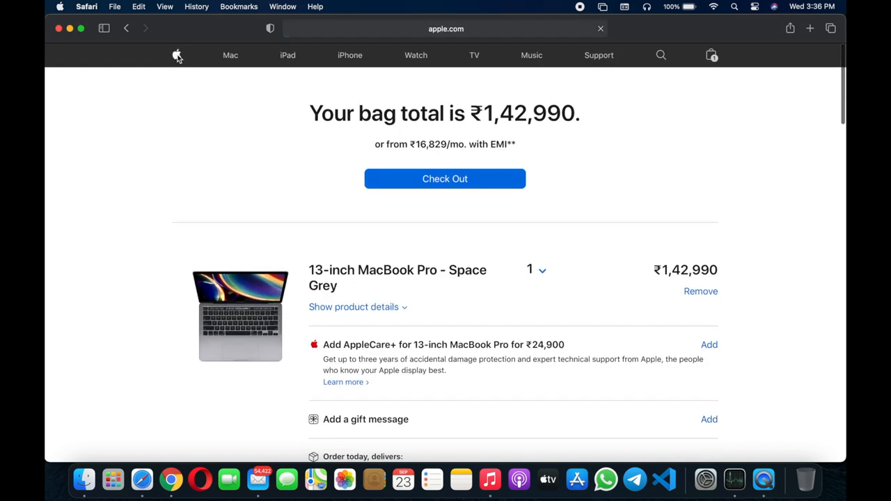
Return to the Apple home page and scroll to the iPhone SE banner priced from ₹42,500
{"action": "left_click", "coordinate": [177, 56]}
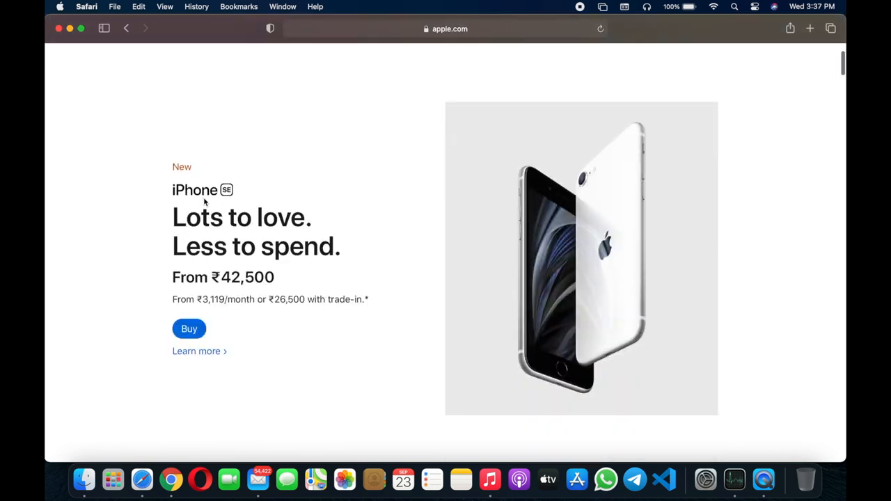
{"action": "scroll", "scroll_direction": "down", "scroll_amount": 3}
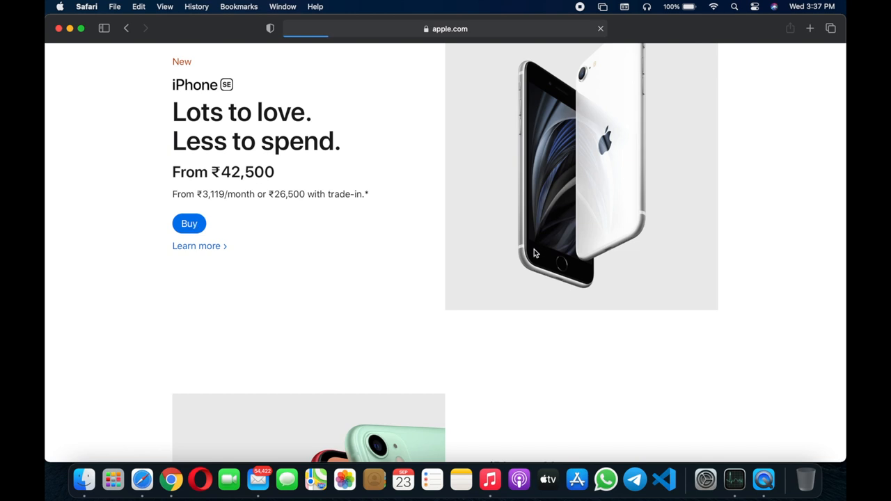
On the iPhone SE buy page, choose to trade in a smartphone and confirm it is an iPhone
{"action": "left_click", "coordinate": [189, 223]}
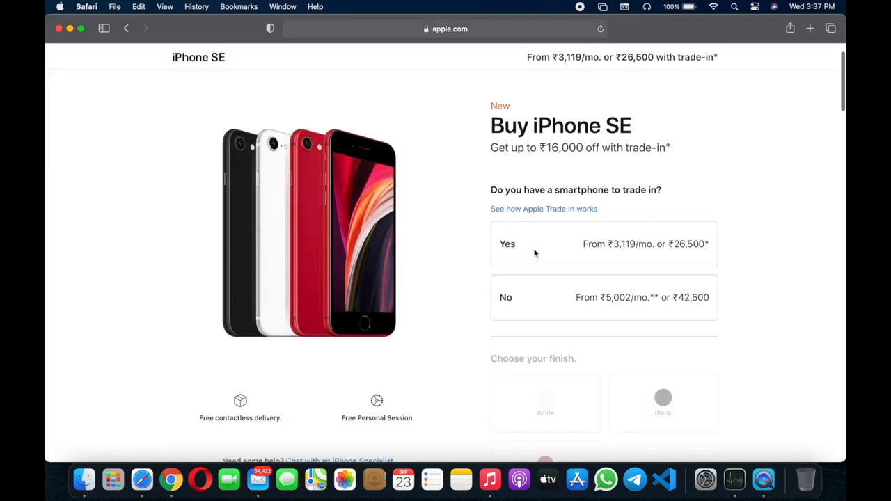
{"action": "mouse_move", "coordinate": [596, 195]}
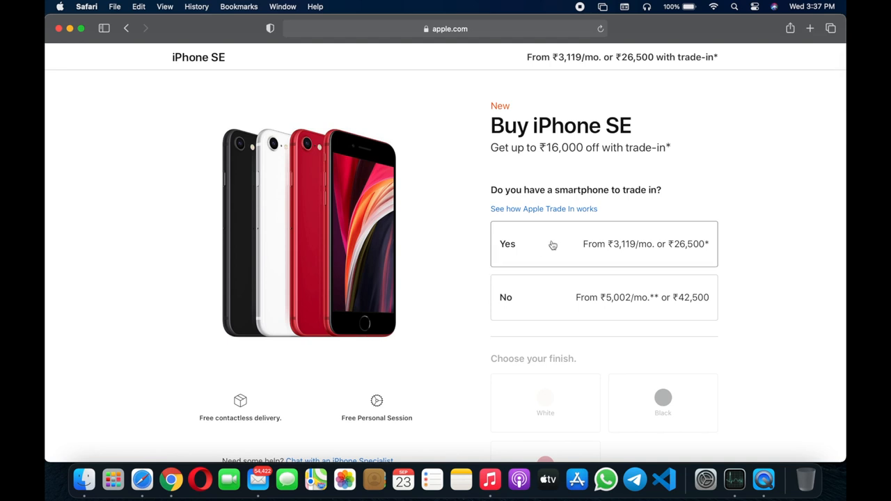
{"action": "left_click", "coordinate": [507, 243]}
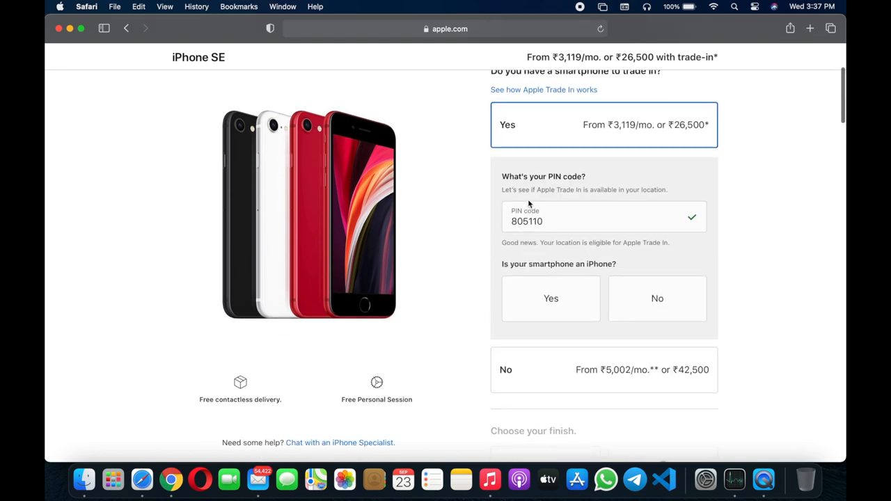
{"action": "scroll", "scroll_direction": "down", "scroll_amount": 3}
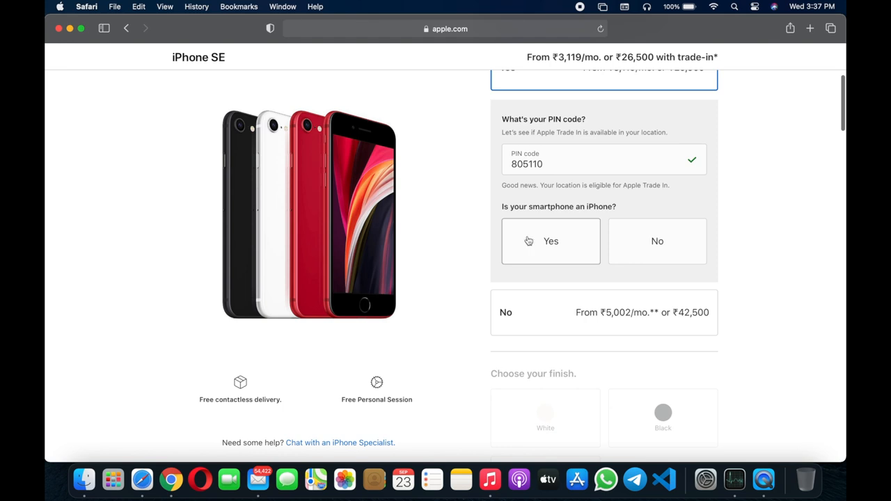
{"action": "left_click", "coordinate": [551, 241]}
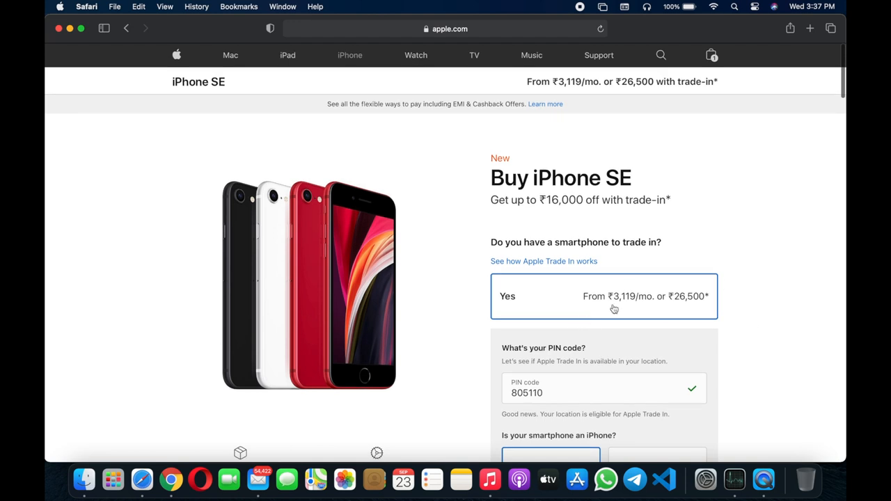
{"action": "mouse_move", "coordinate": [669, 316]}
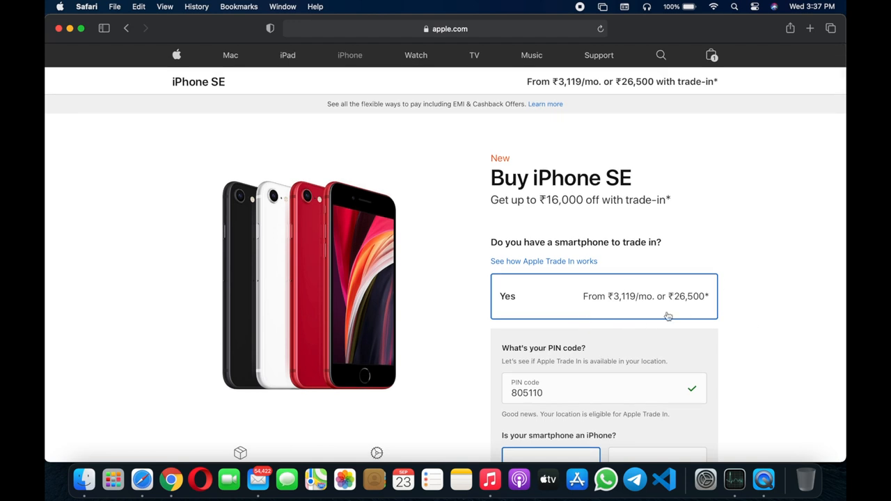
{"action": "mouse_move", "coordinate": [632, 197]}
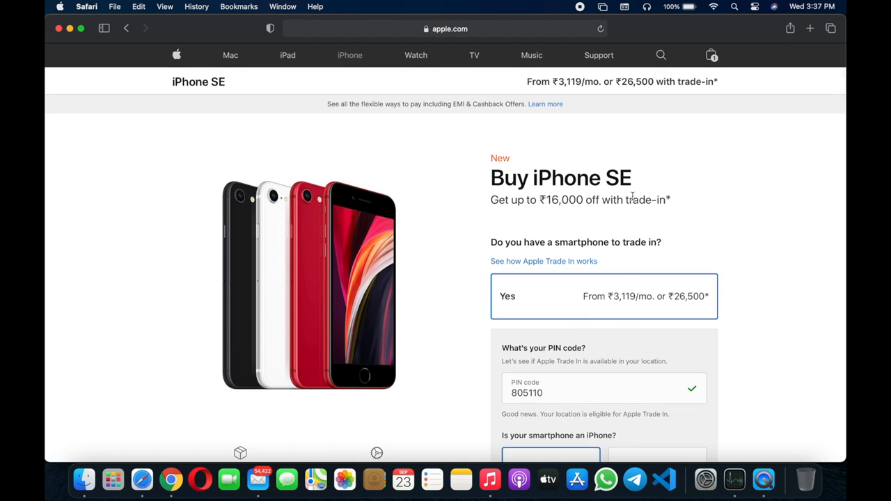
Browse the remaining iPhone SE options, then go to the store's Mac section
{"action": "scroll", "scroll_direction": "down", "scroll_amount": 3}
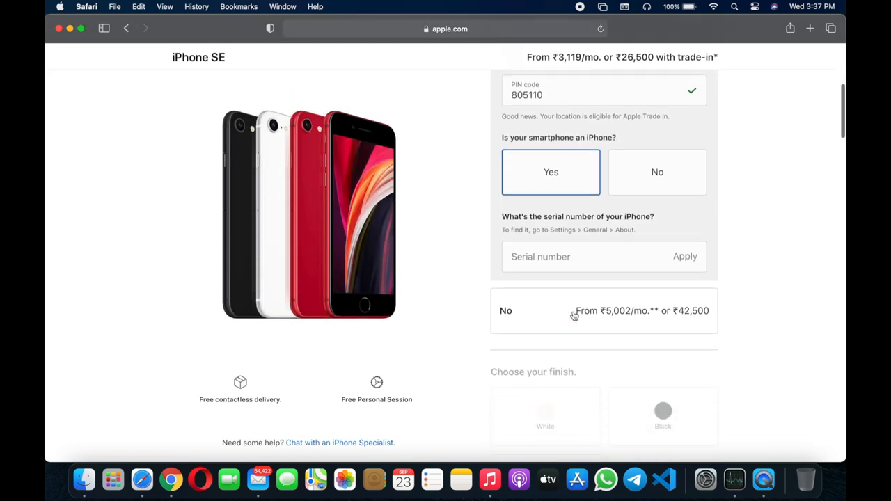
{"action": "scroll", "scroll_direction": "up", "scroll_amount": 3}
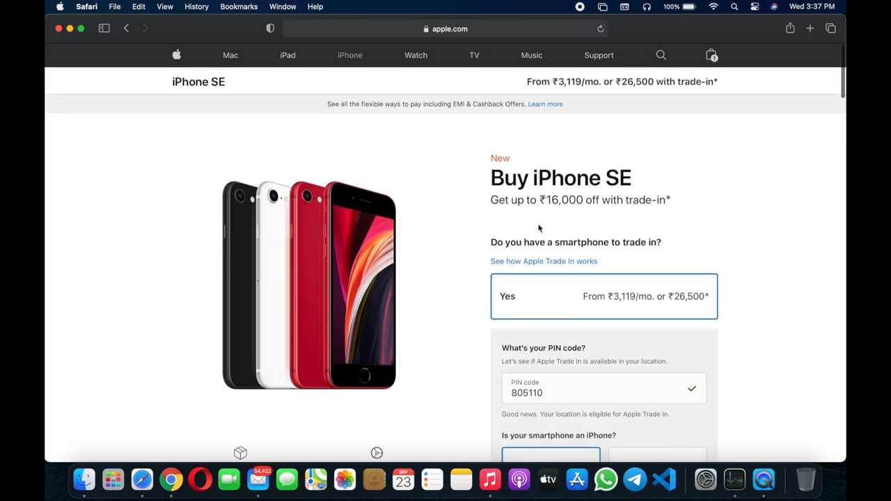
{"action": "scroll", "scroll_direction": "down", "scroll_amount": 3}
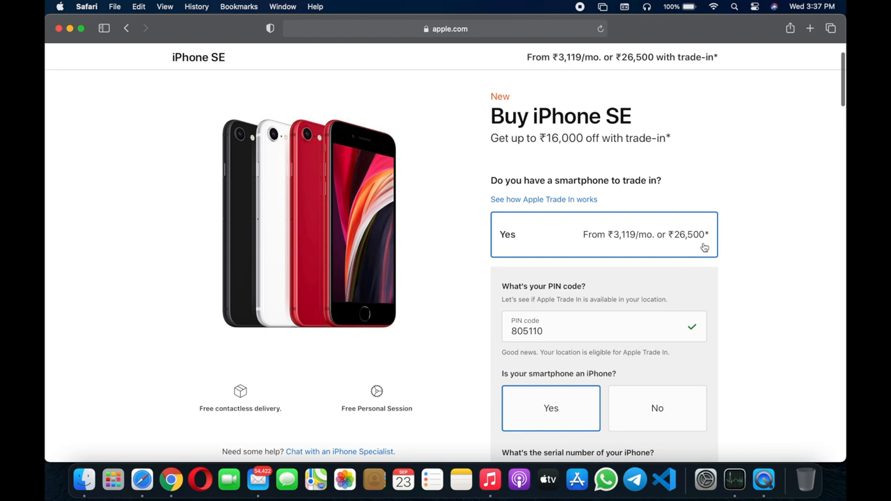
{"action": "scroll", "scroll_direction": "down", "scroll_amount": 3}
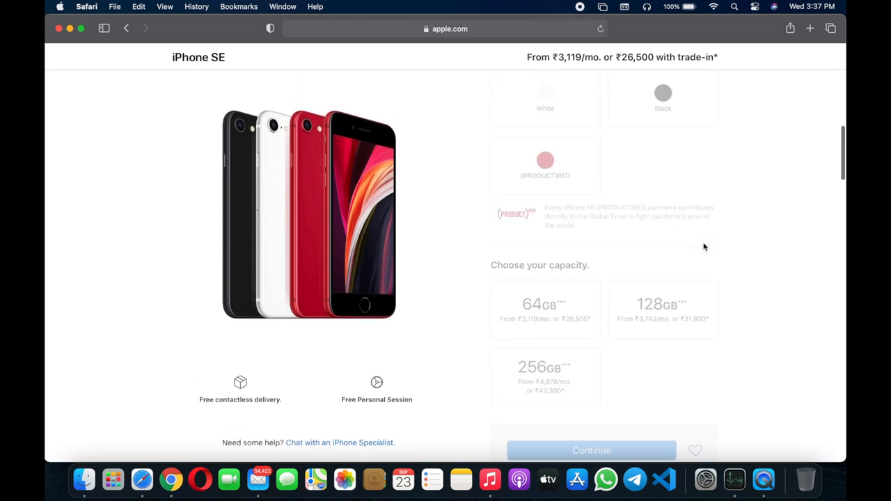
{"action": "left_click", "coordinate": [230, 55]}
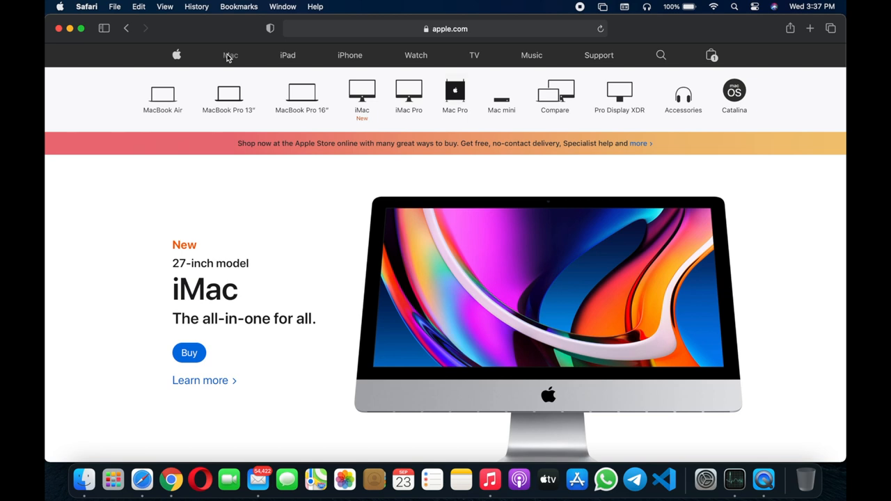
{"action": "mouse_move", "coordinate": [426, 33]}
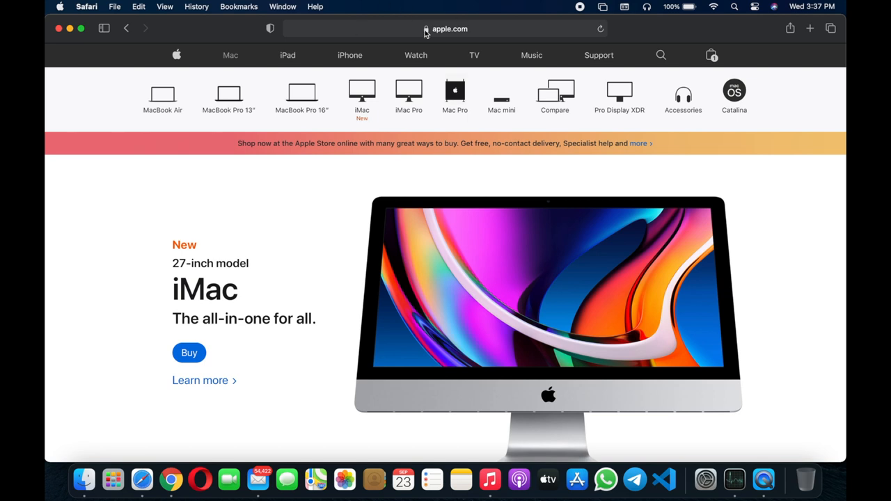
Search 'apple si' from the address bar, landing on the Apple India store page
{"action": "left_click", "coordinate": [446, 28]}
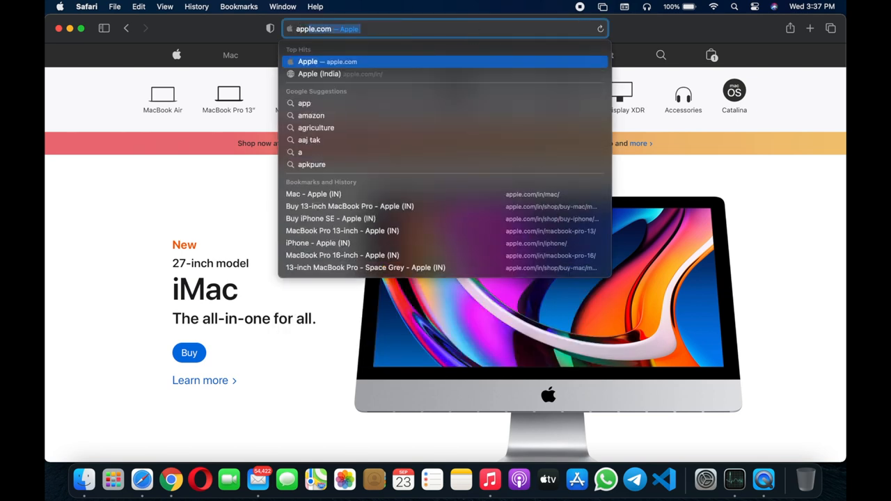
{"action": "type", "text": "apple si"}
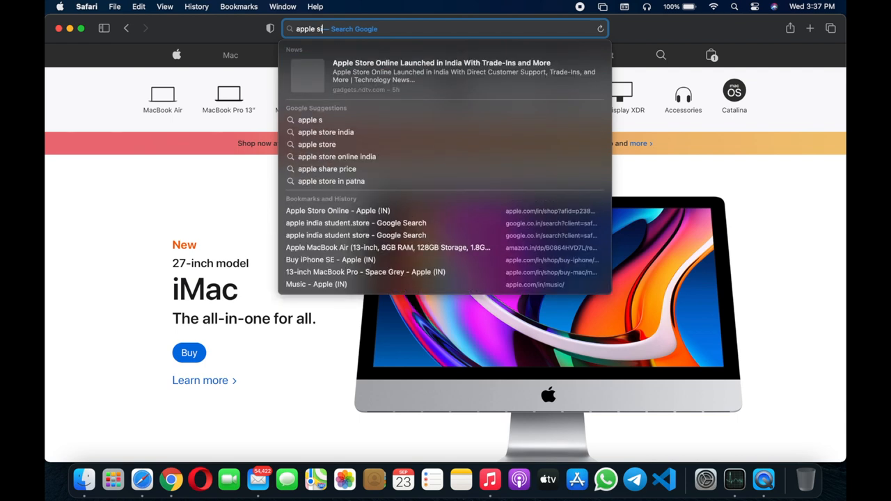
{"action": "left_click", "coordinate": [337, 211]}
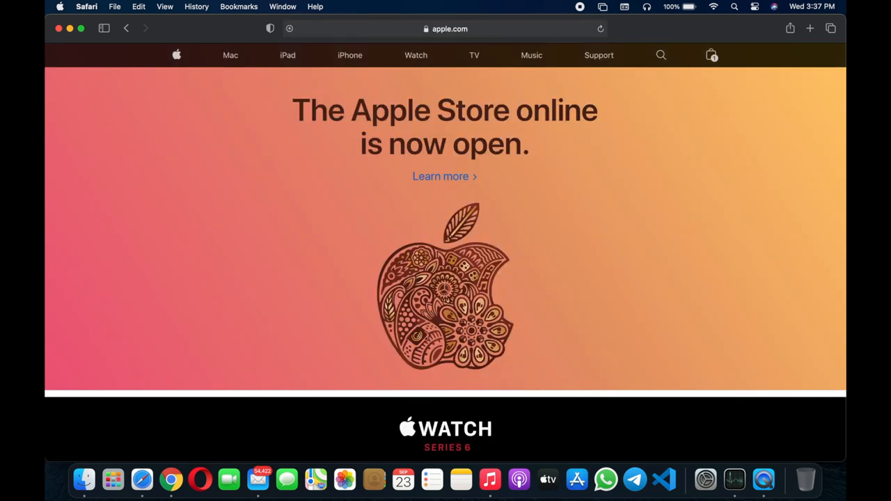
Search Google for apple singapore and open the Apple Singapore website
{"action": "left_click", "coordinate": [446, 28]}
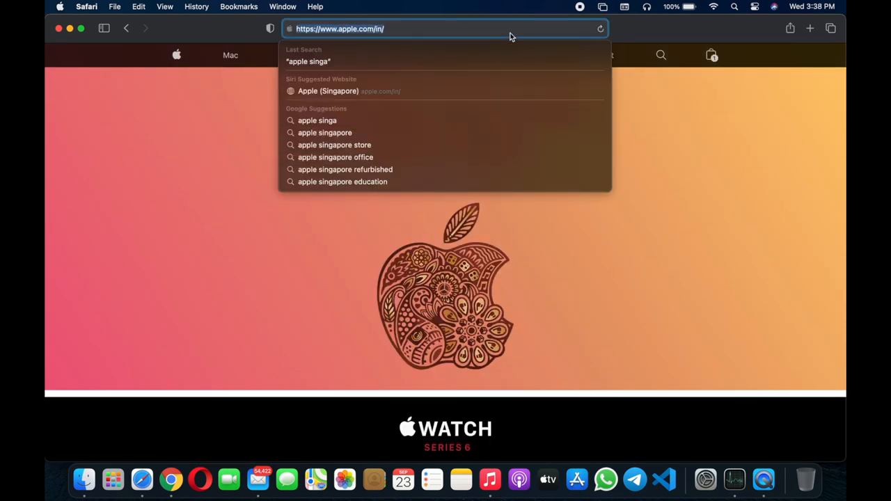
{"action": "type", "text": "apple singapore"}
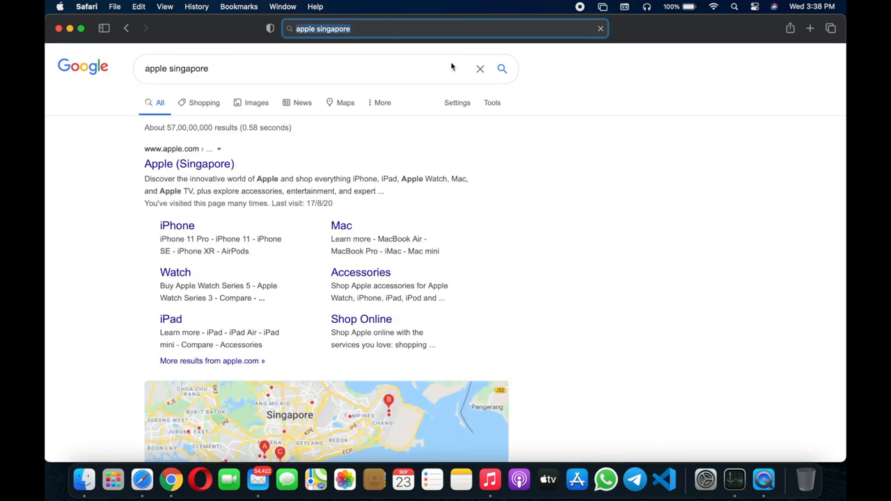
{"action": "left_click", "coordinate": [189, 165]}
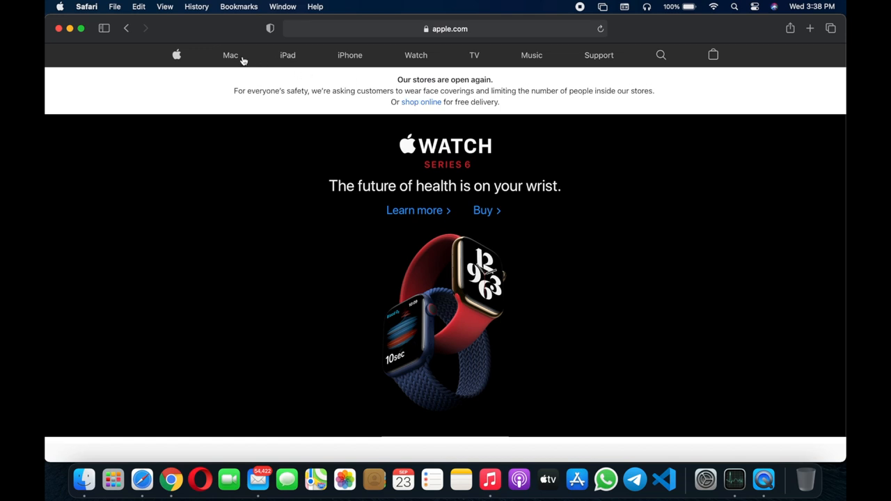
Open the Singapore store's 13-inch MacBook Pro buy page showing three models
{"action": "left_click", "coordinate": [230, 55]}
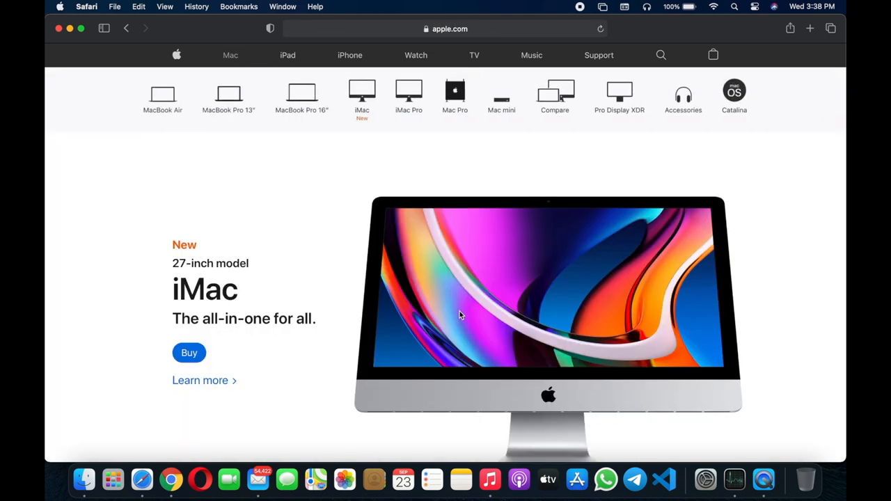
{"action": "left_click", "coordinate": [228, 98]}
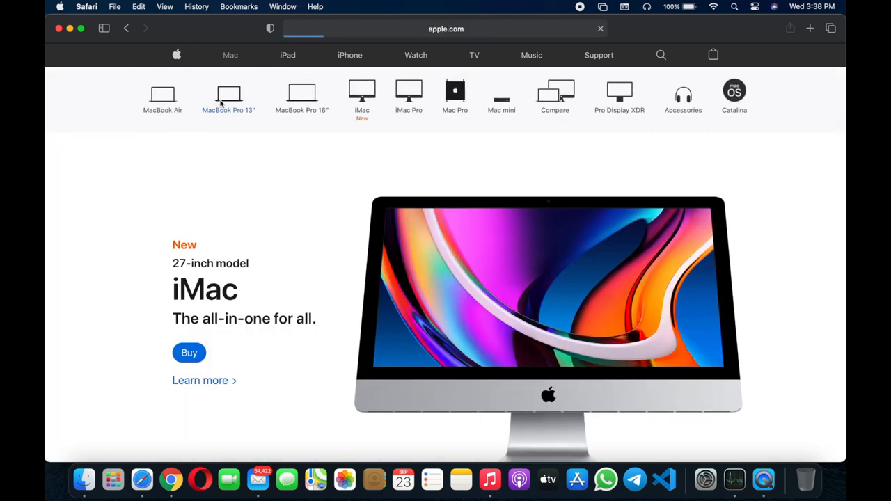
{"action": "left_click", "coordinate": [229, 97]}
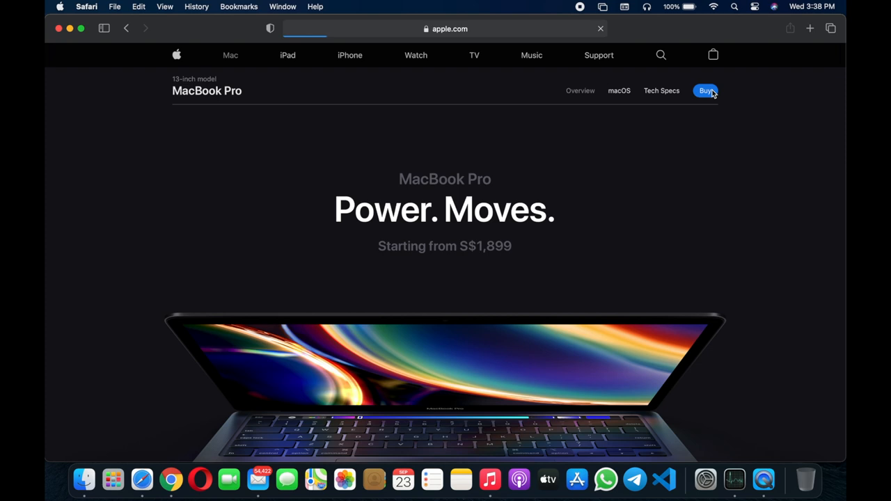
{"action": "left_click", "coordinate": [706, 91]}
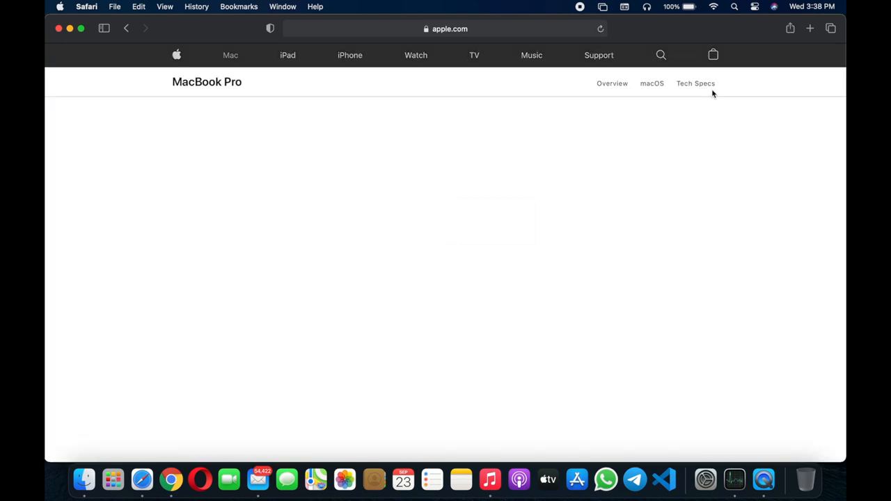
{"action": "scroll", "scroll_direction": "down", "scroll_amount": 3}
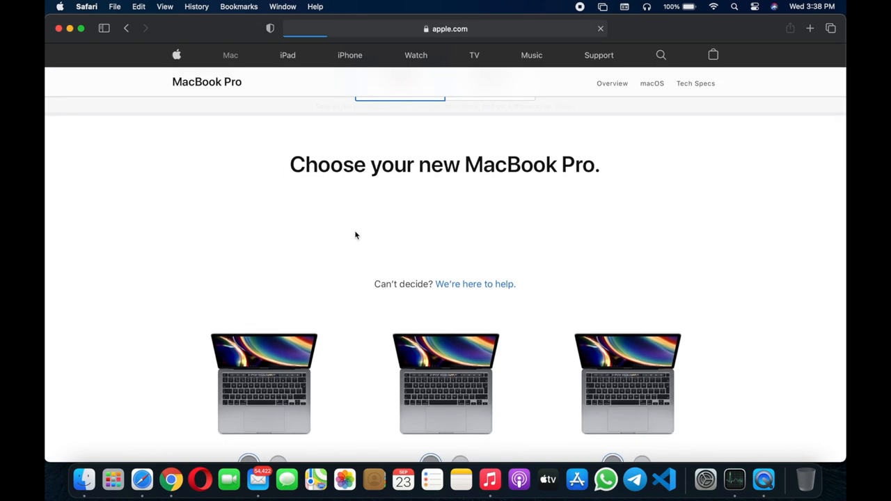
Choose the first Space Grey 13-inch MacBook Pro at S$1,899.00, landing on its customise page
{"action": "left_click", "coordinate": [265, 383]}
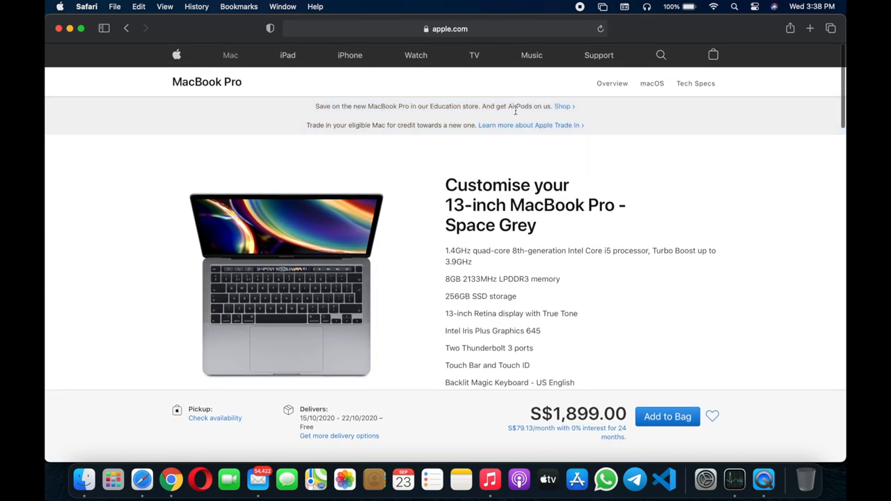
{"action": "mouse_move", "coordinate": [574, 117]}
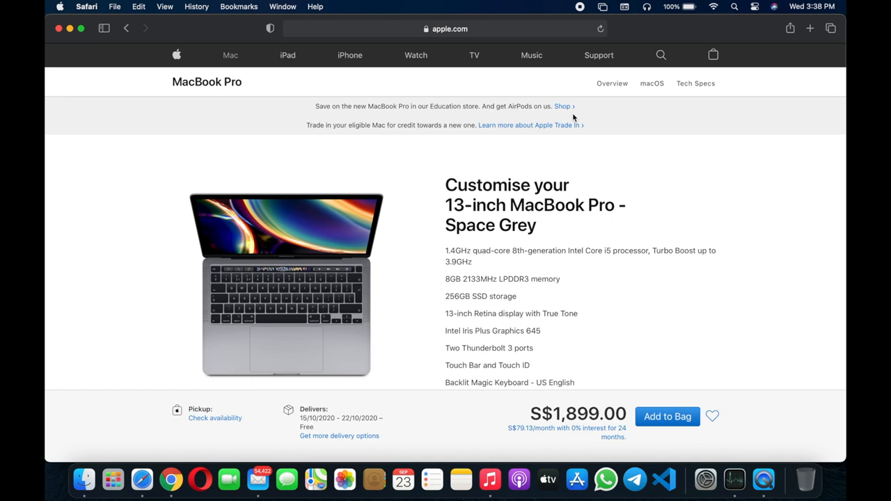
{"action": "mouse_move", "coordinate": [485, 102]}
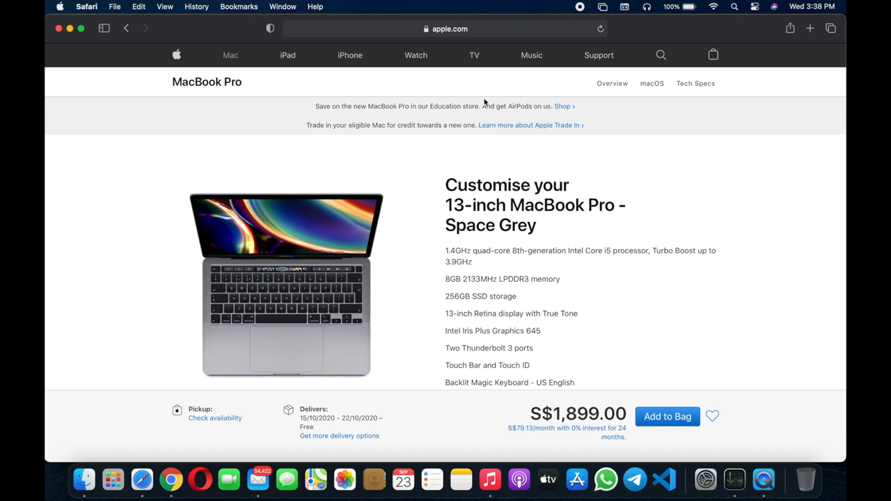
{"action": "mouse_move", "coordinate": [527, 119]}
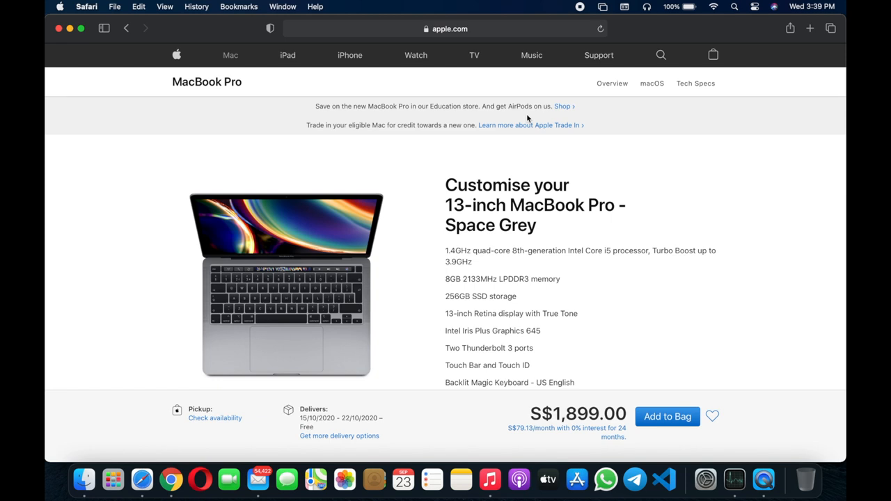
{"action": "mouse_move", "coordinate": [321, 136]}
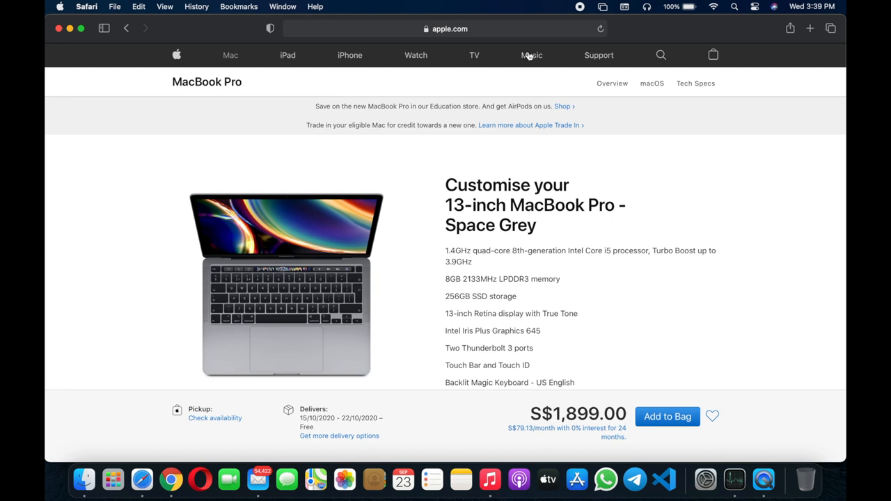
{"action": "left_click", "coordinate": [445, 28]}
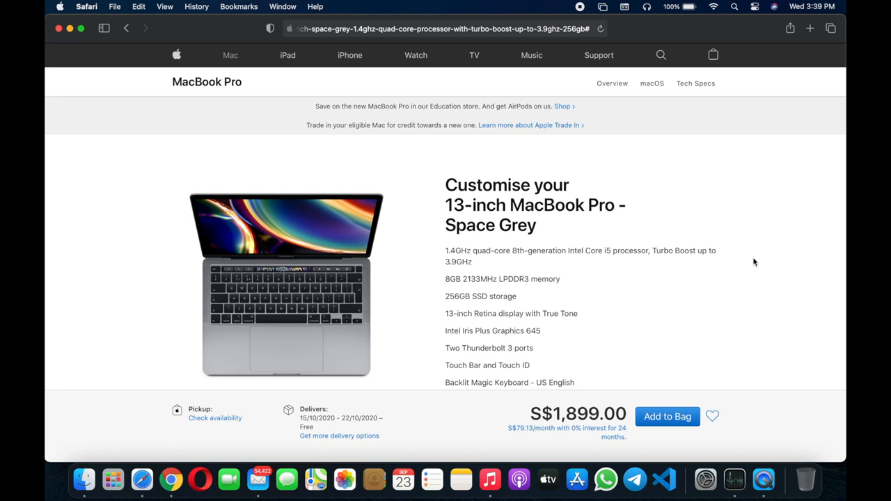
{"action": "mouse_move", "coordinate": [584, 195]}
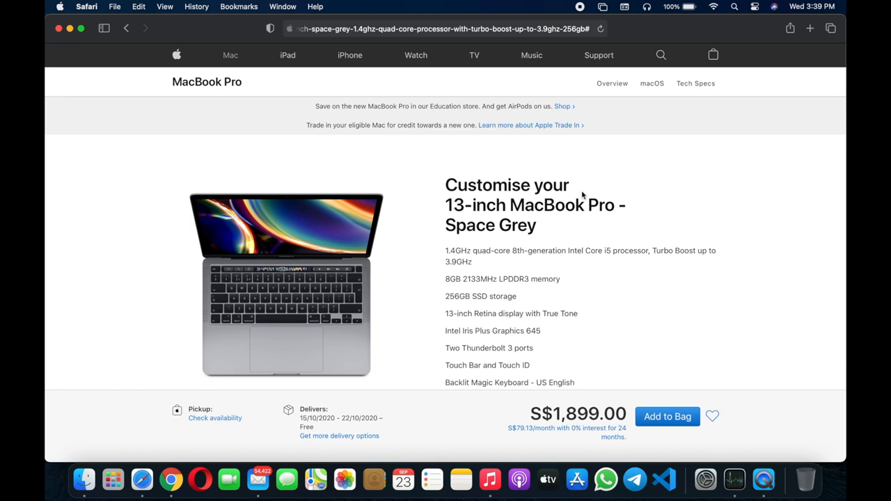